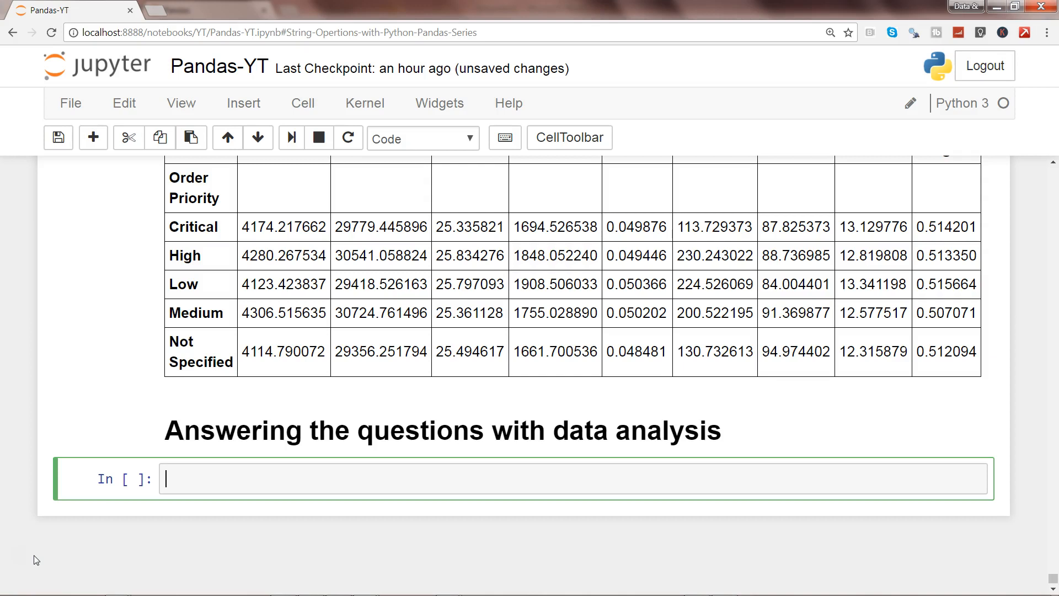
Step: Import pandas as pd, load 'Sample - Superstore Sales.xls' into orders, and preview its head
{"action": "type", "text": "import pandas as pd"}
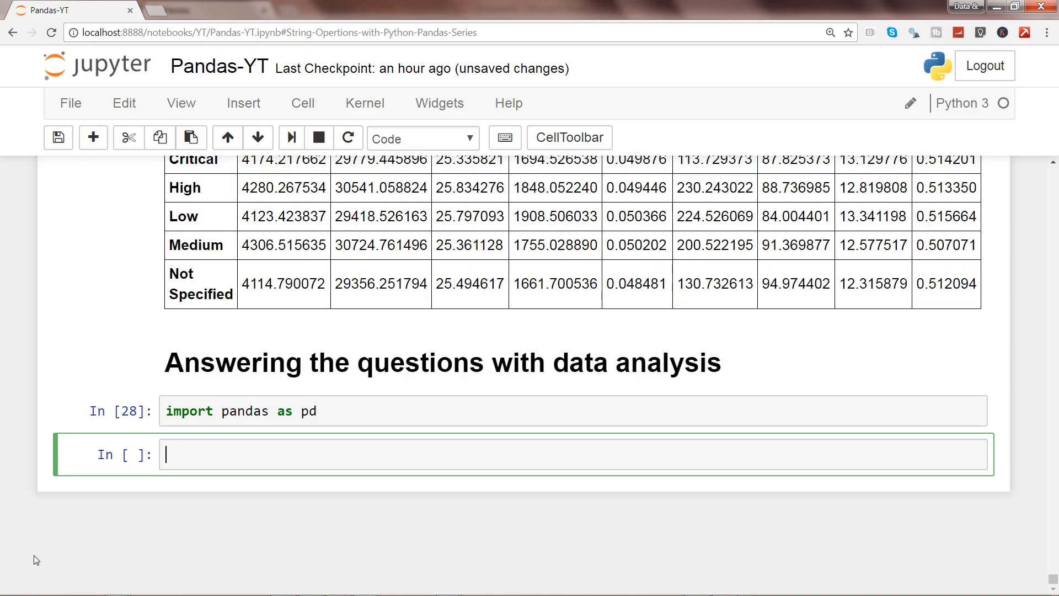
{"action": "type", "text": "orders = pd.read_excel('C:/Users/abagarwa/Desktop/Sample - Superstore Sales.xls',0)"}
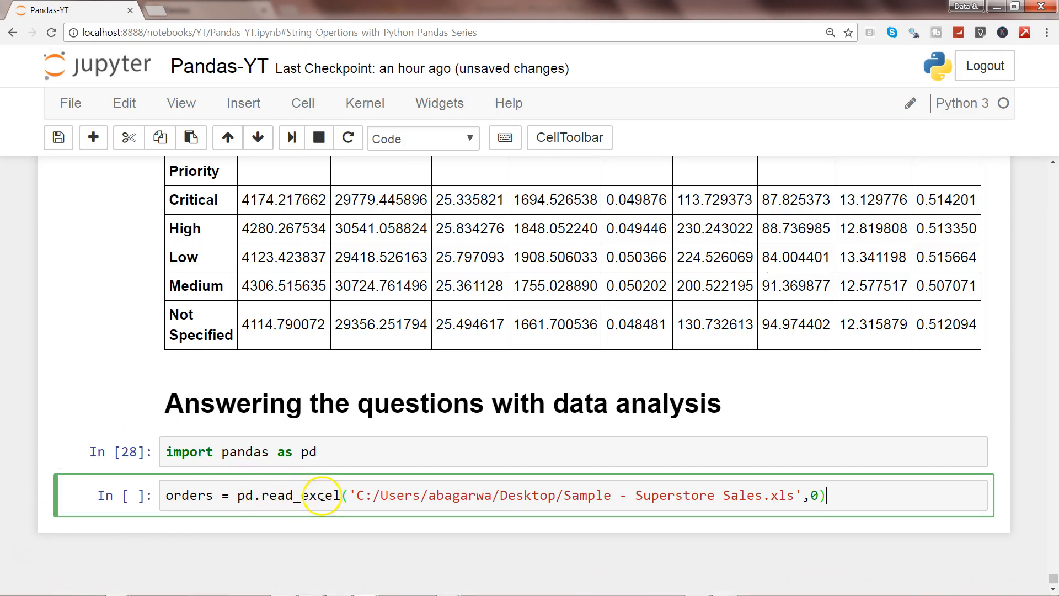
{"action": "mouse_move", "coordinate": [851, 494]}
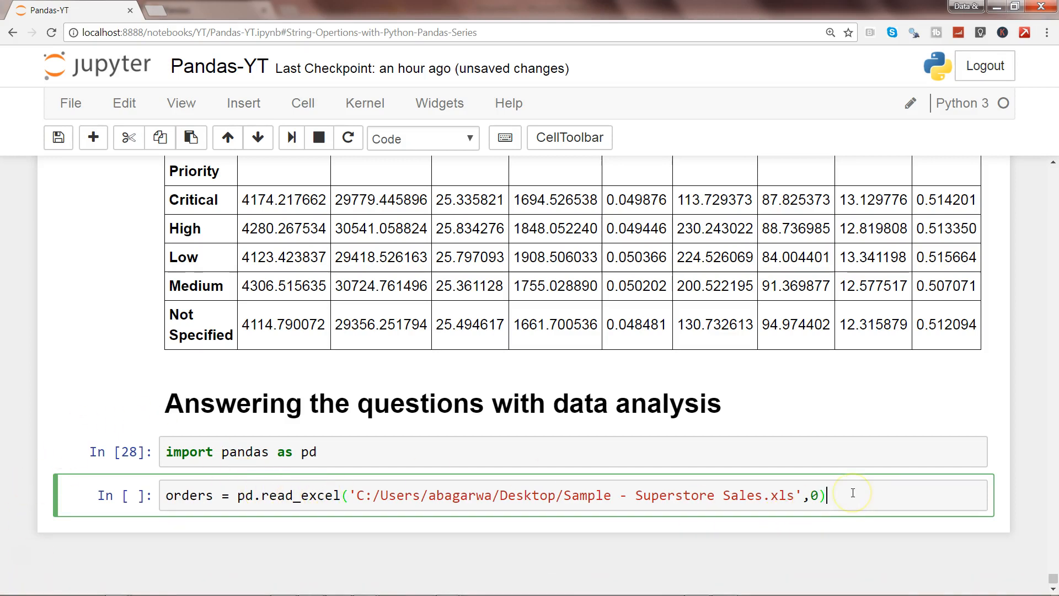
{"action": "type", "text": "orders"}
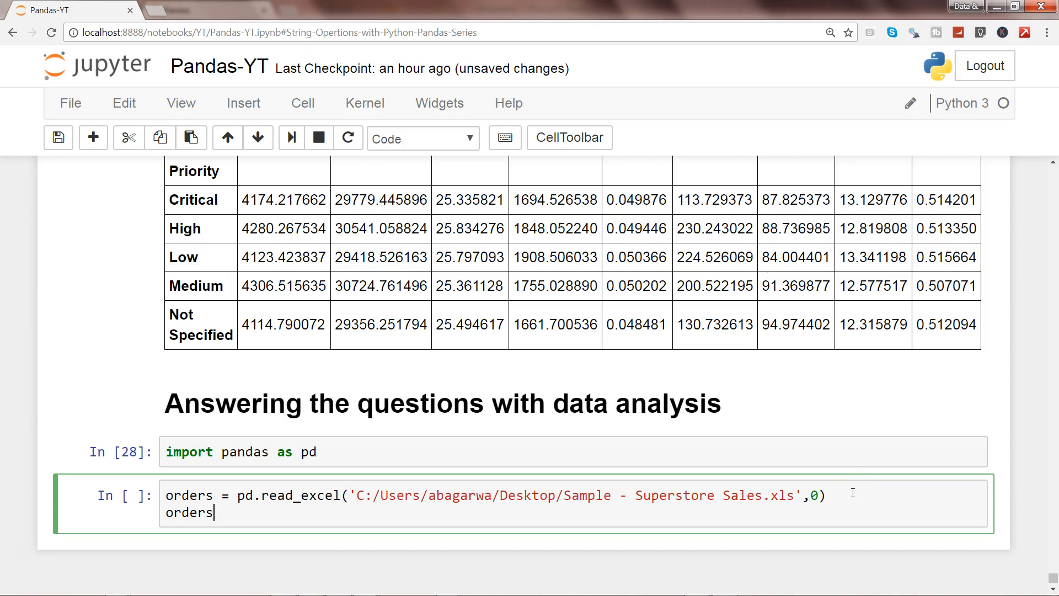
{"action": "type", "text": ".head(3)"}
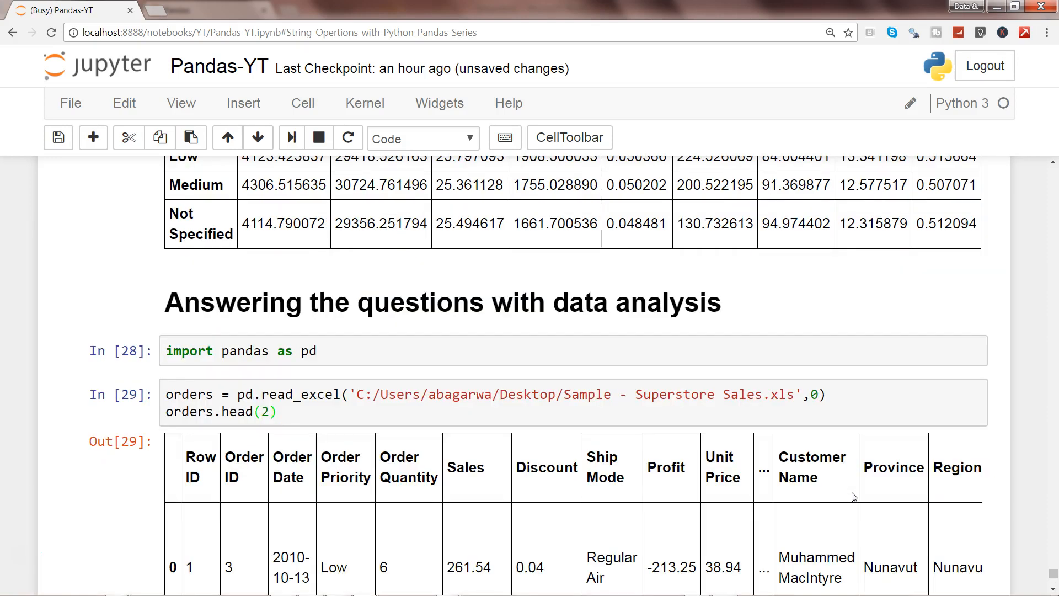
{"action": "scroll", "scroll_direction": "down", "scroll_amount": 3}
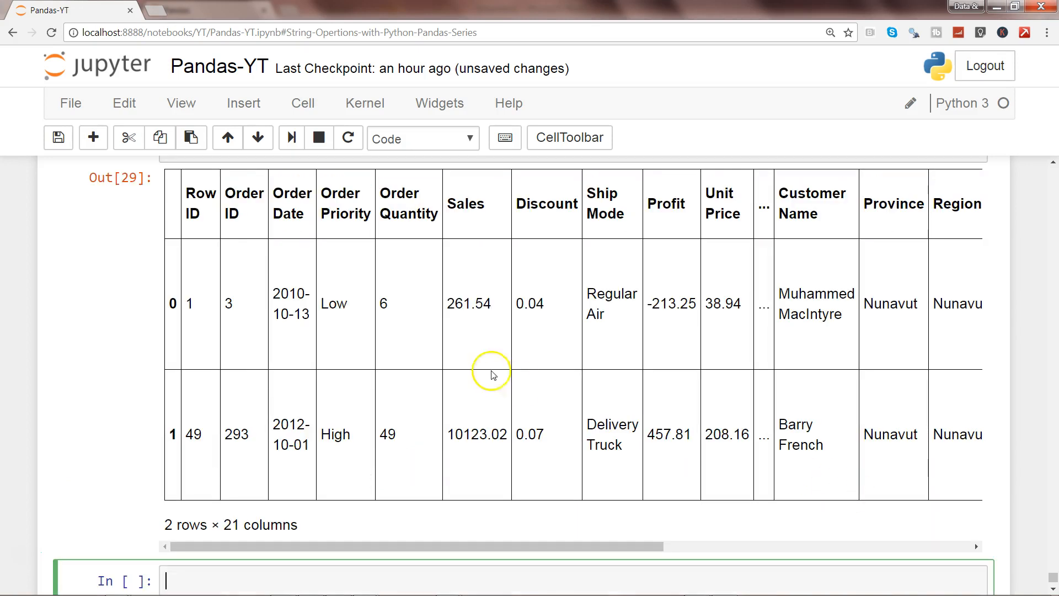
{"action": "mouse_move", "coordinate": [329, 300]}
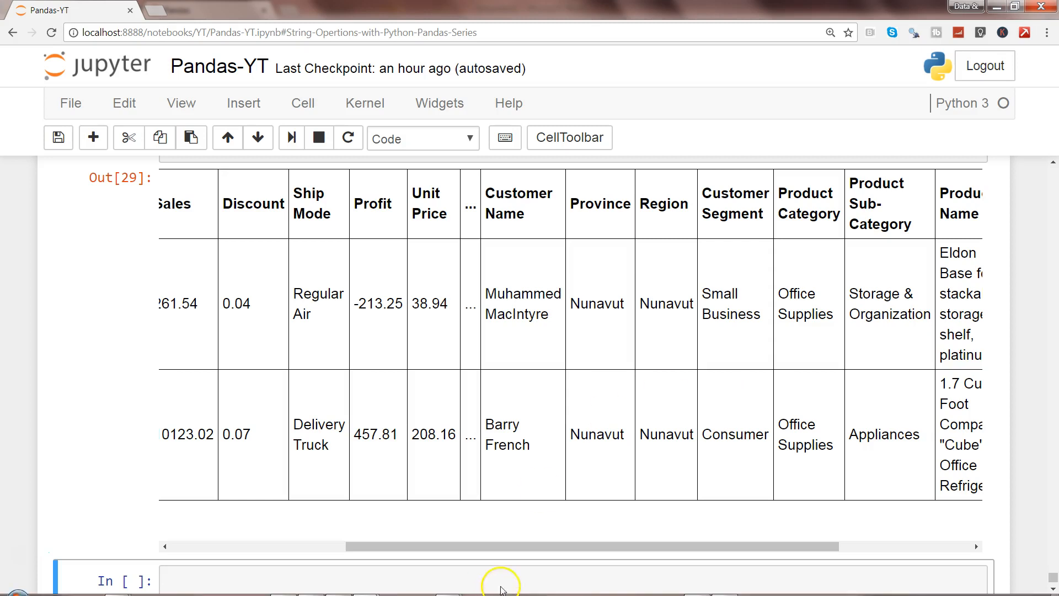
{"action": "left_click", "coordinate": [499, 580]}
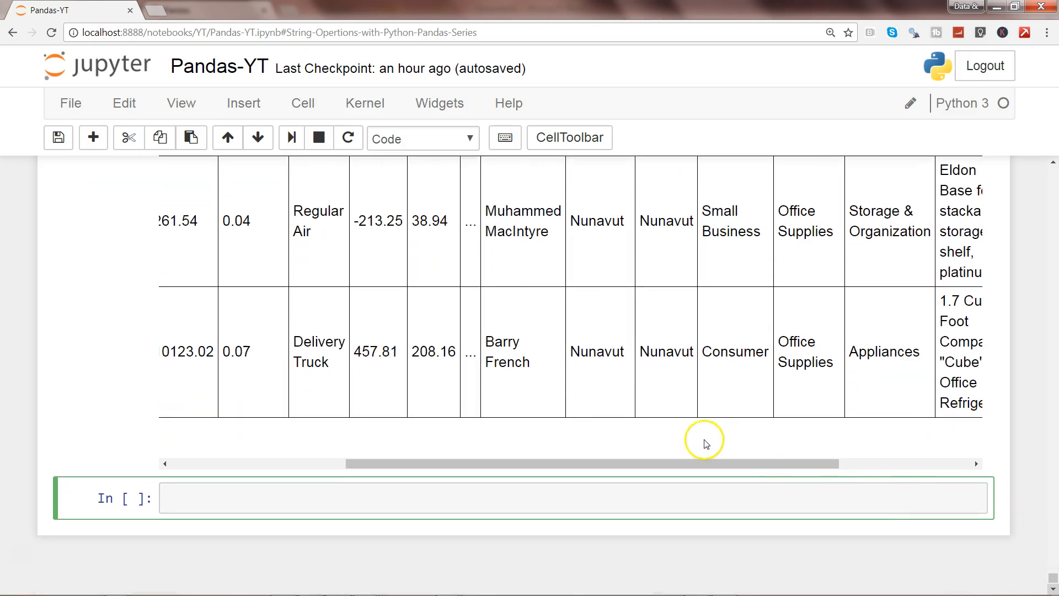
Step: Run orders.groupby('Customer Segment').Sales.sum() to total sales for each segment
{"action": "type", "text": "orders."}
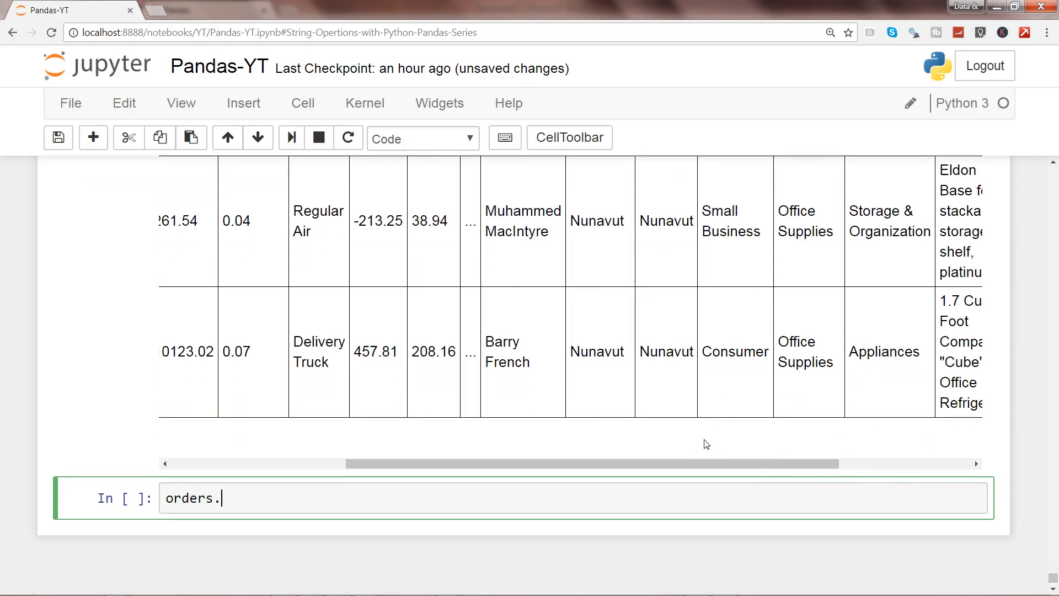
{"action": "type", "text": "grou"}
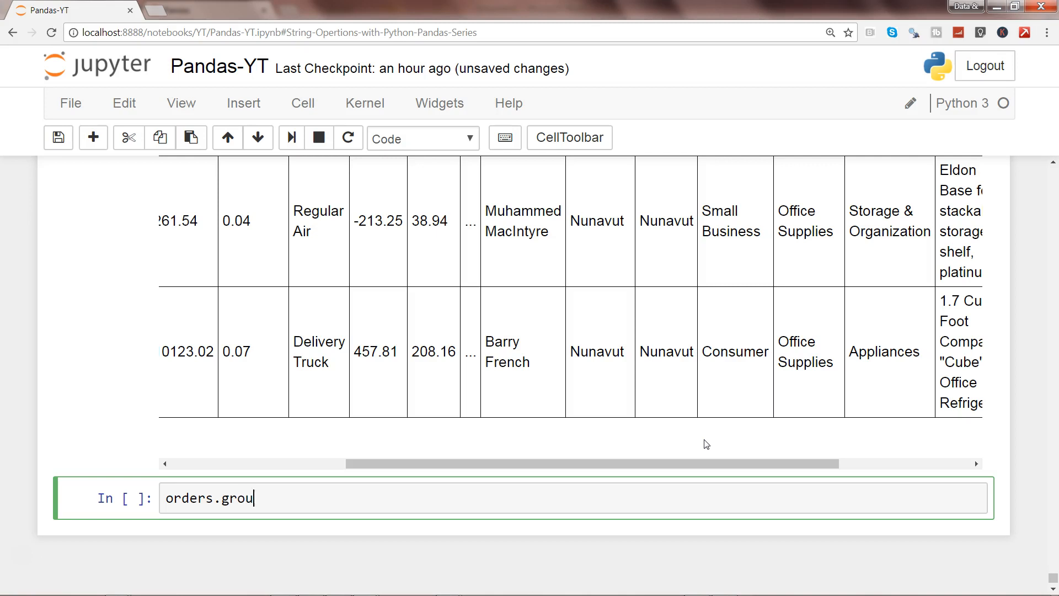
{"action": "type", "text": "pby"}
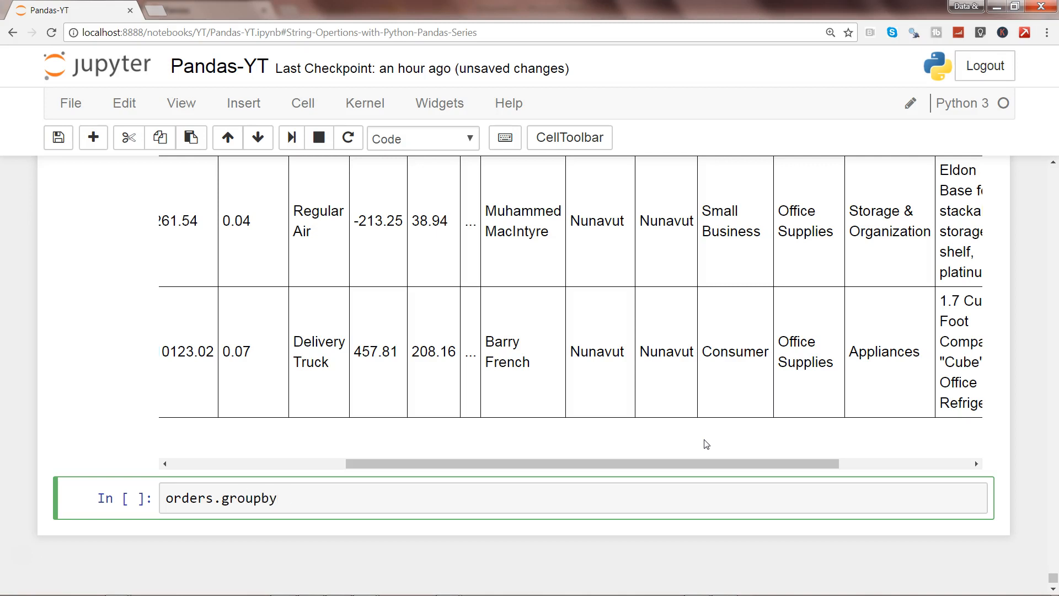
{"action": "type", "text": "('')"}
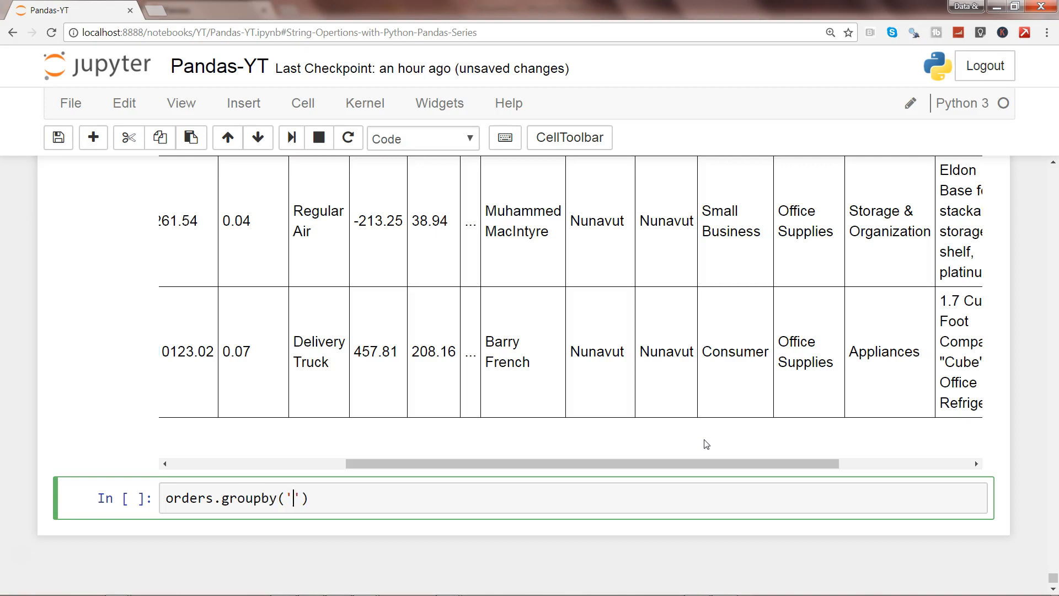
{"action": "type", "text": "Customer Se"}
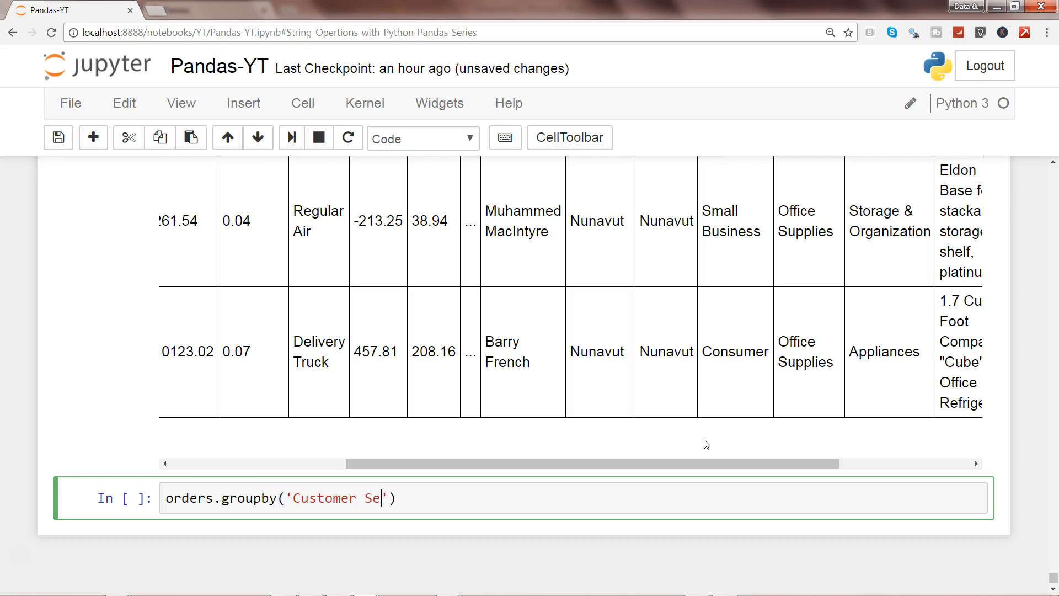
{"action": "type", "text": "gment"}
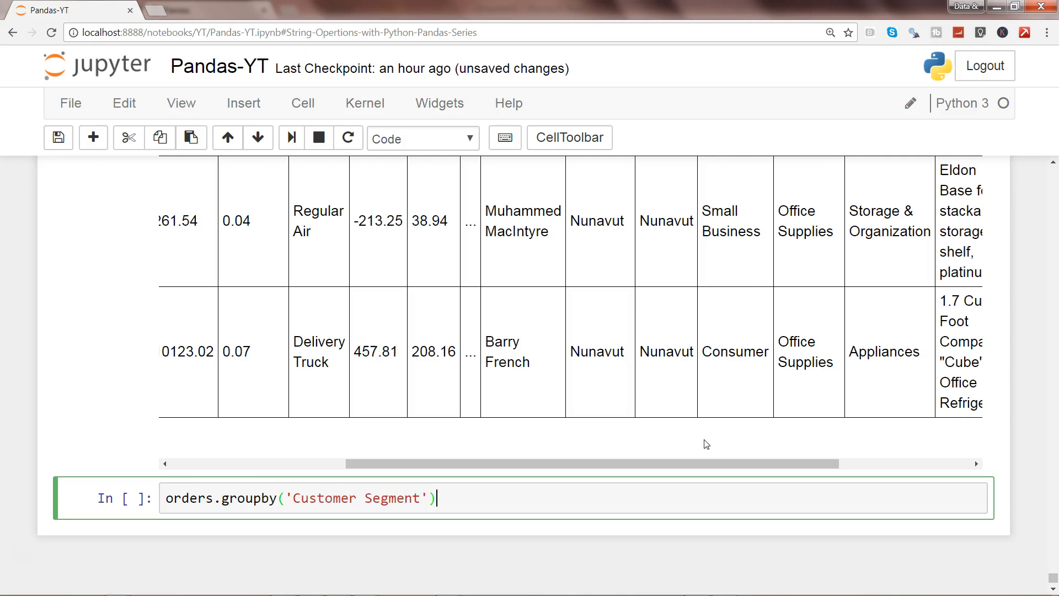
{"action": "type", "text": ".Sae"}
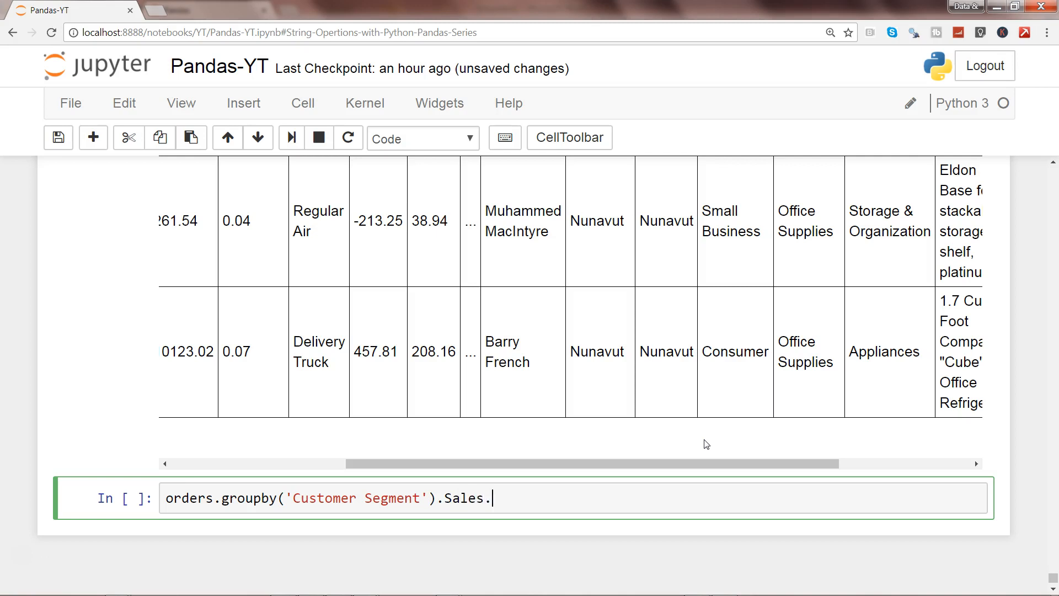
{"action": "type", "text": "sum()"}
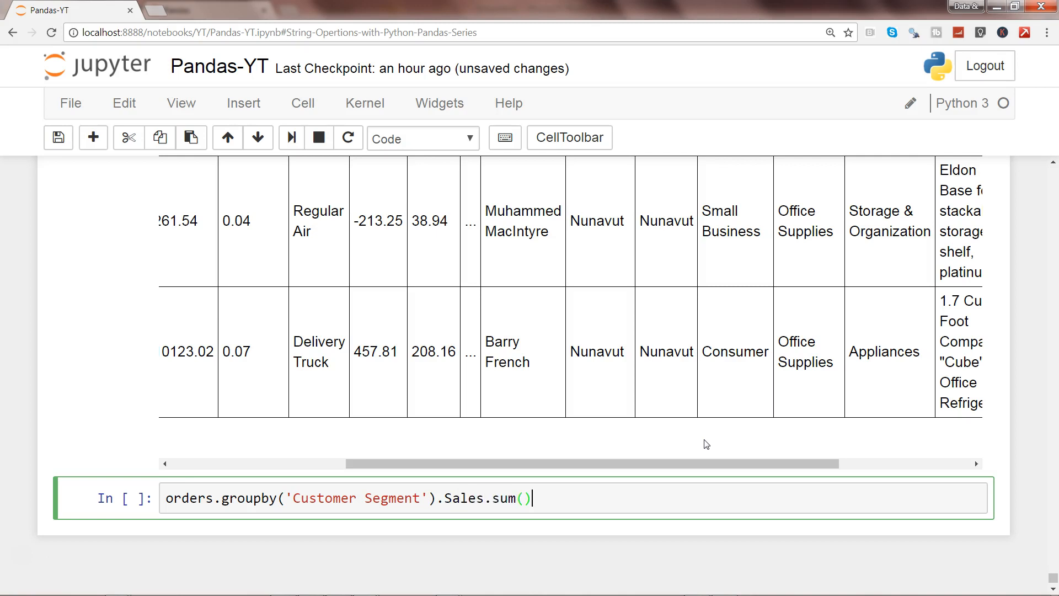
{"action": "key", "text": "shift+enter"}
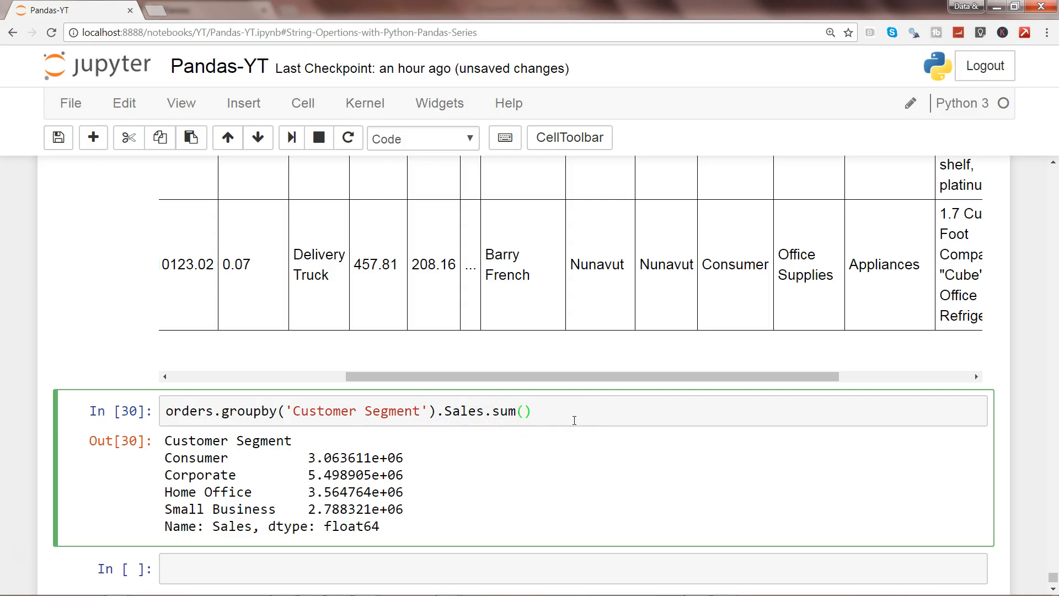
Step: Change the copied sales grouping to sum Profit per Customer Segment
{"action": "triple_click", "coordinate": [348, 410]}
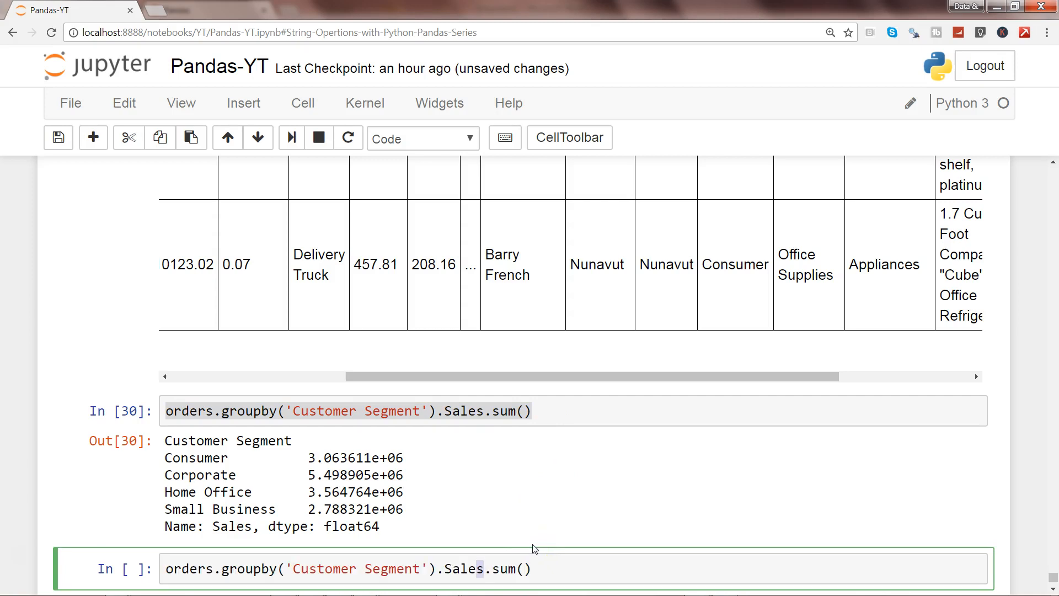
{"action": "type", "text": "Pro"}
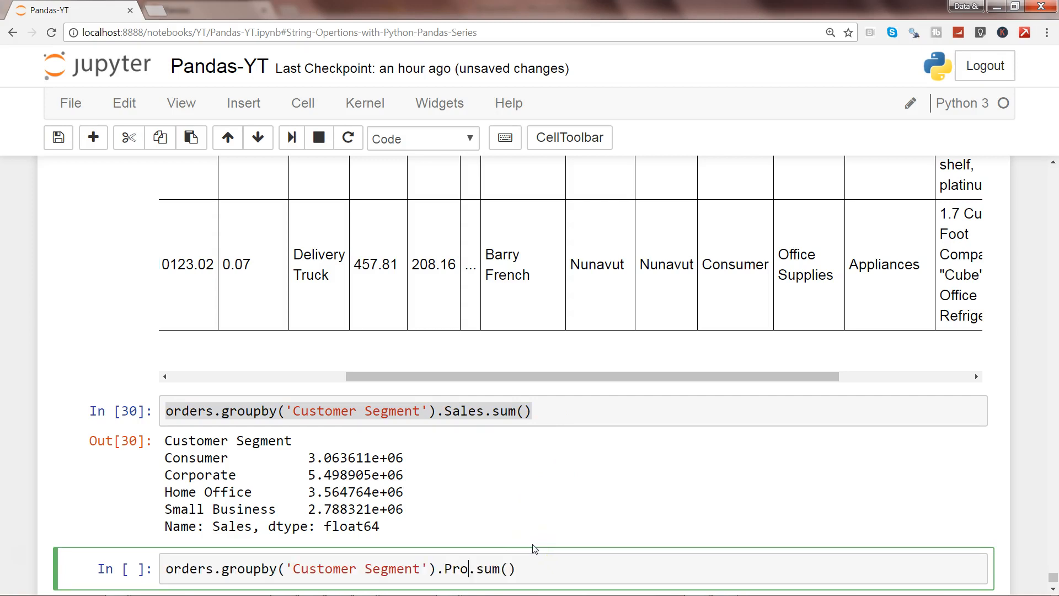
{"action": "type", "text": "fit"}
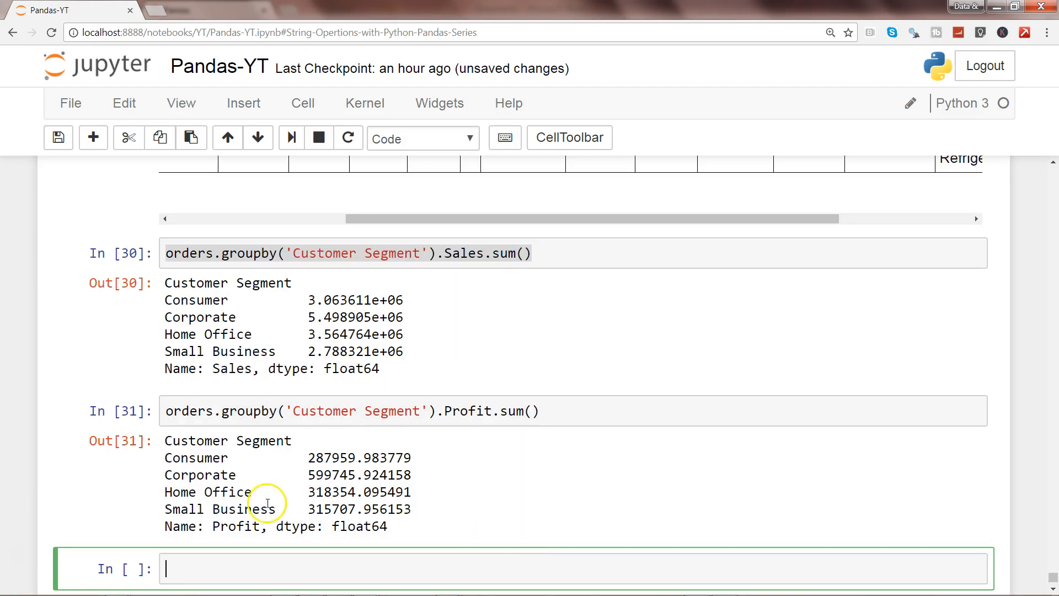
{"action": "mouse_move", "coordinate": [172, 475]}
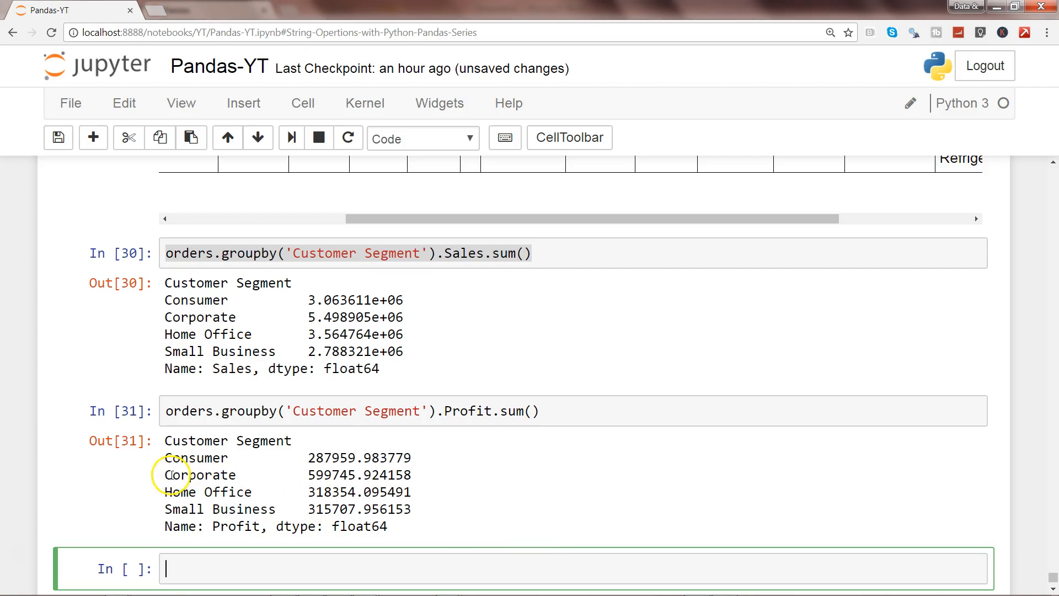
Step: Highlight rows of the profit results and select the empty cell at the bottom
{"action": "double_click", "coordinate": [201, 474]}
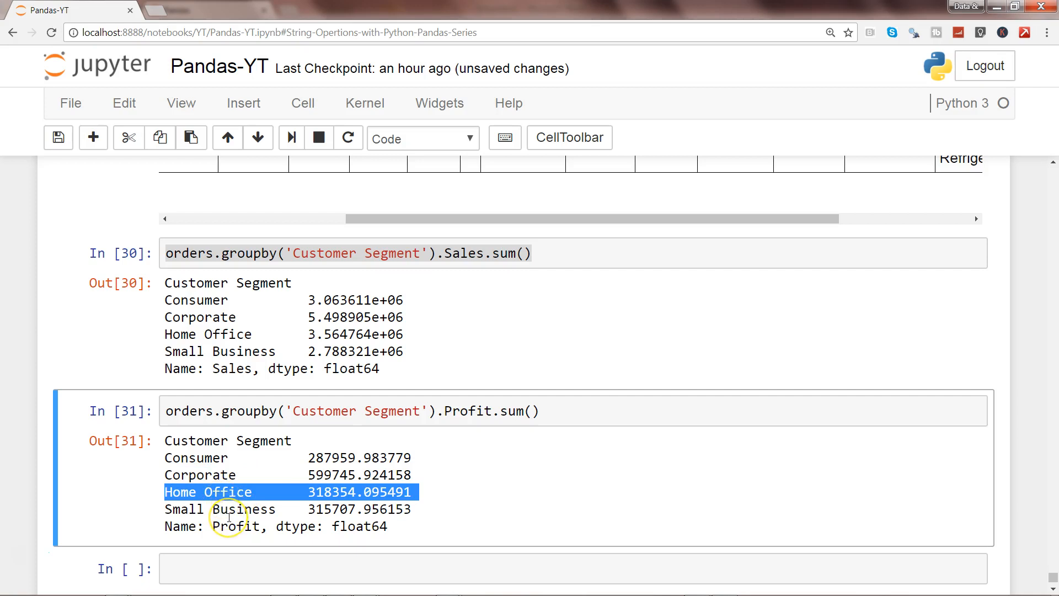
{"action": "double_click", "coordinate": [243, 509]}
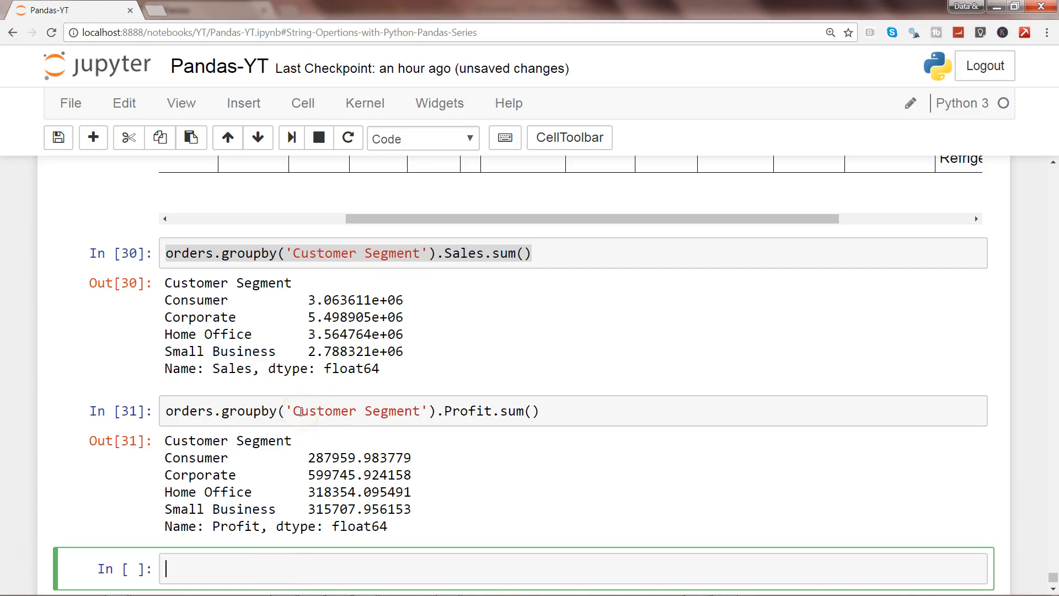
{"action": "left_click", "coordinate": [352, 410]}
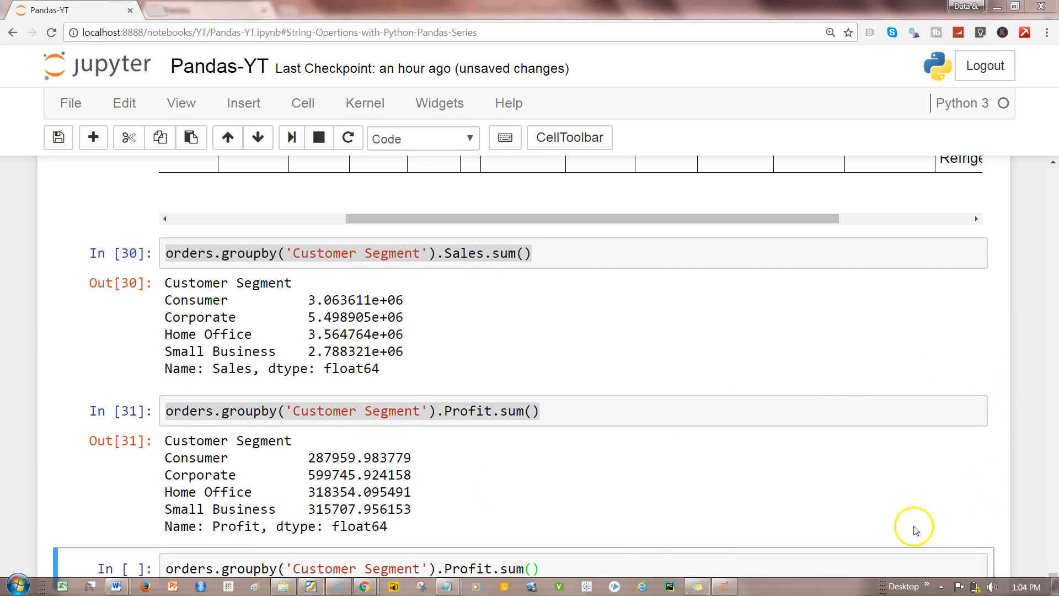
Step: Regroup the copied profit total by Product Category, then begin typing orders in a new cell
{"action": "left_click", "coordinate": [419, 568]}
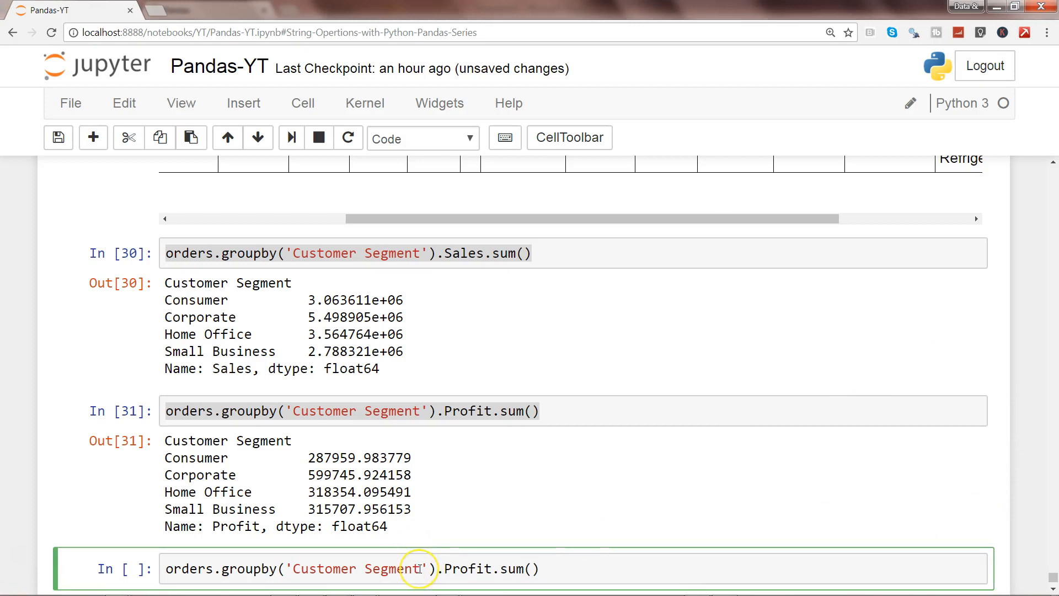
{"action": "double_click", "coordinate": [358, 568]}
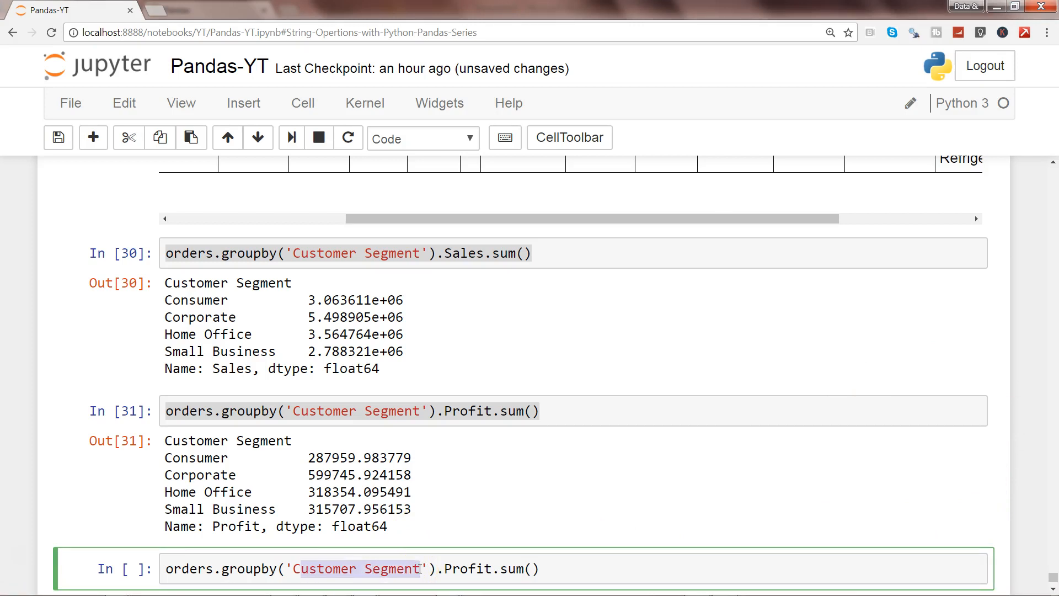
{"action": "type", "text": "Product"}
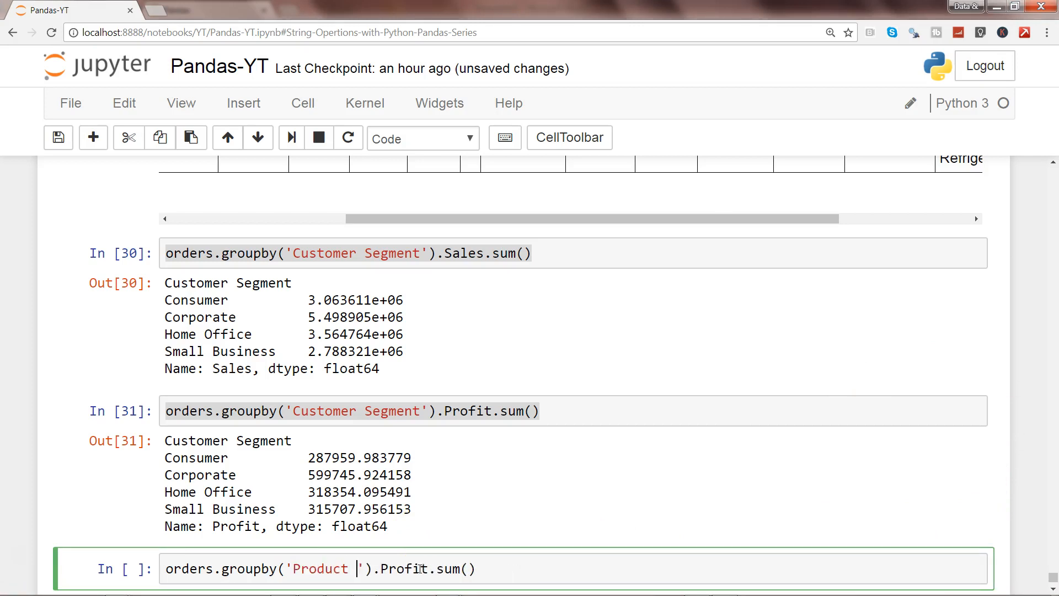
{"action": "type", "text": "Category"}
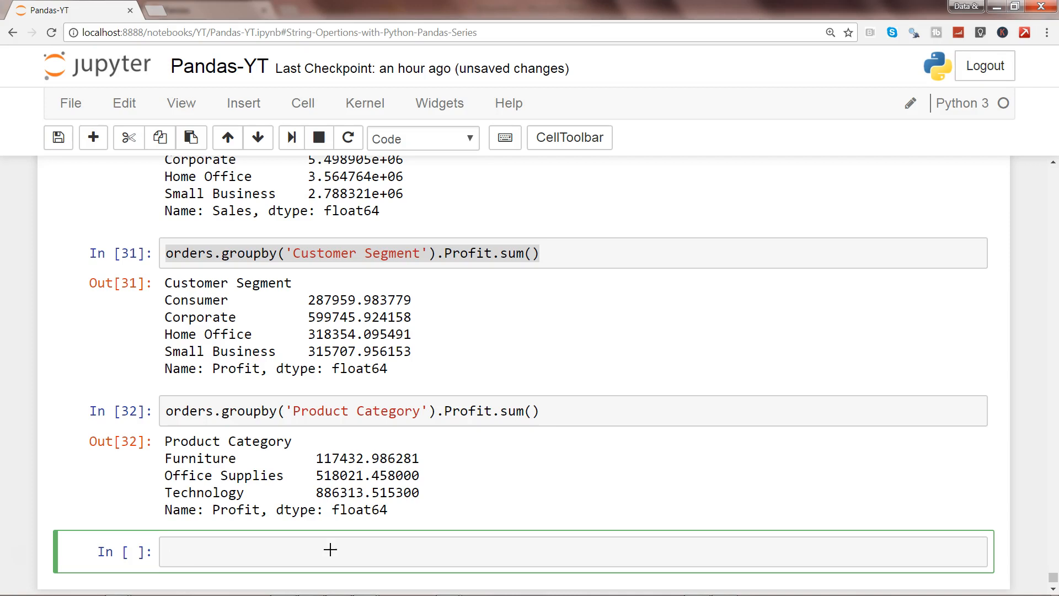
{"action": "type", "text": "orders['"}
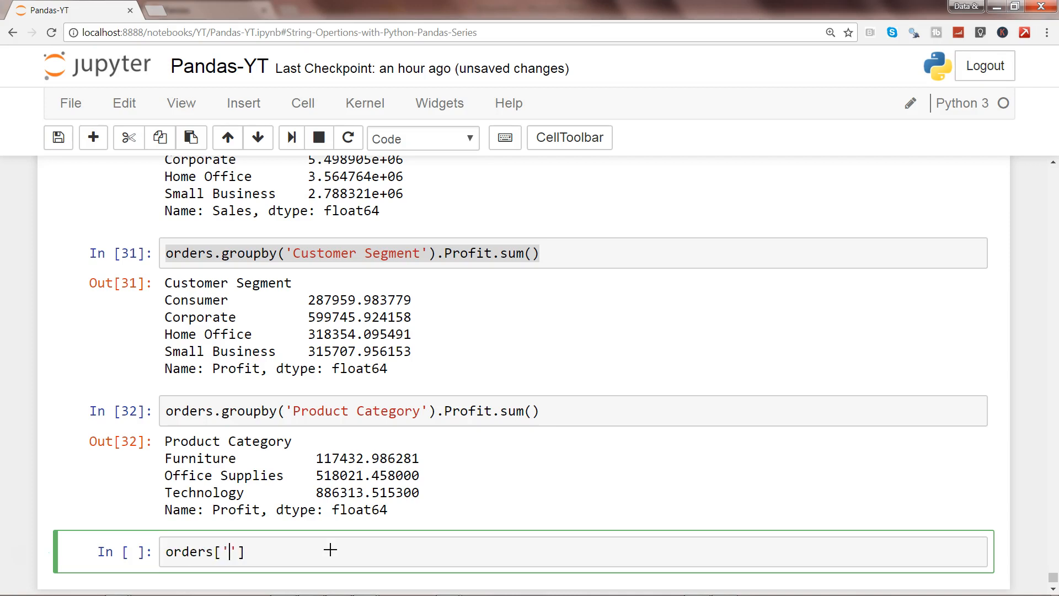
Step: Count orders per product with orders['Product Name'].value_counts()
{"action": "type", "text": "Product Nma"}
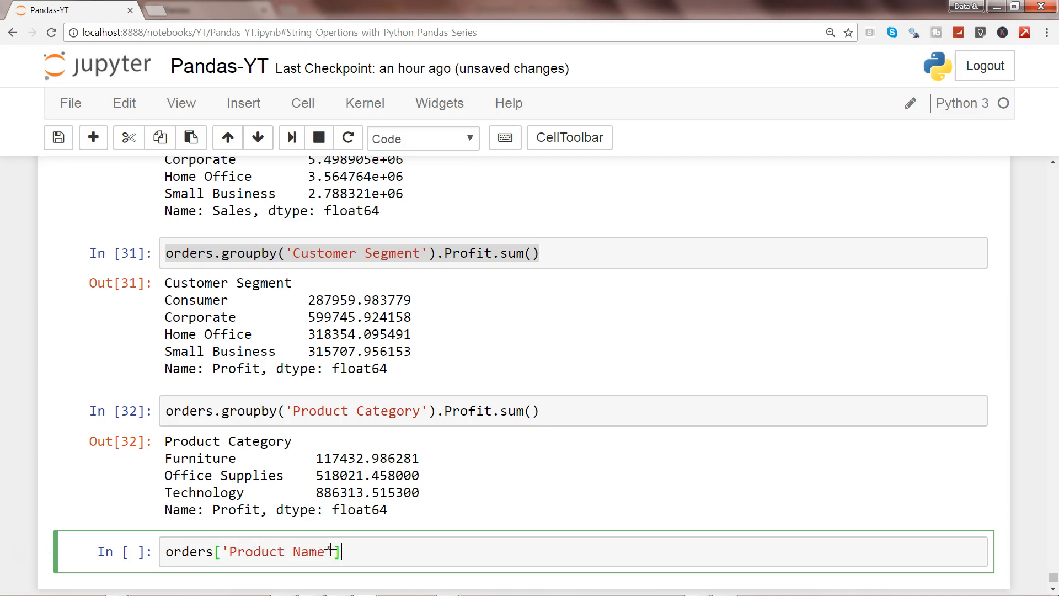
{"action": "type", "text": "."}
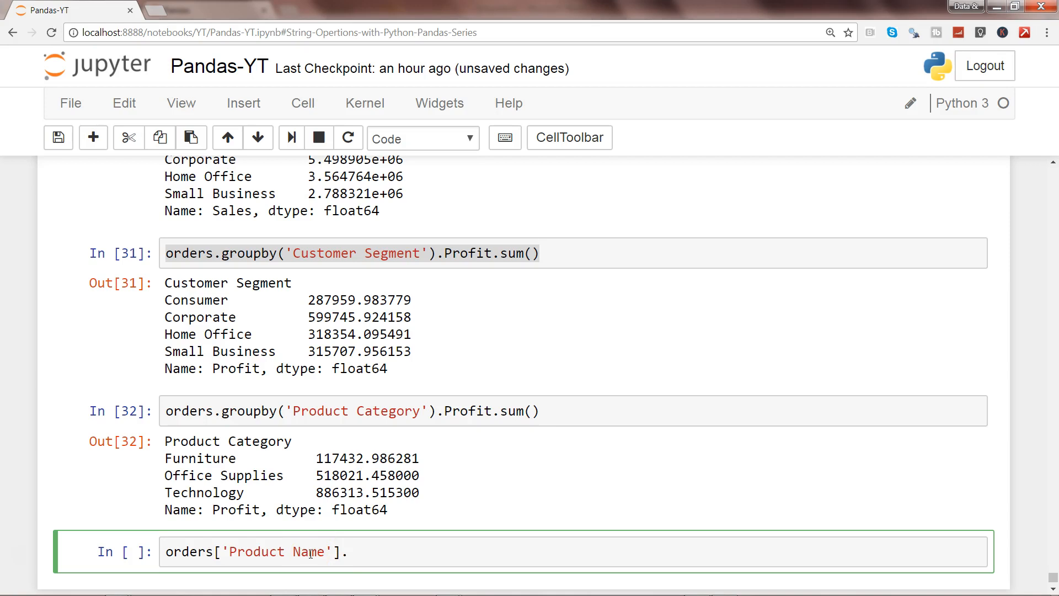
{"action": "type", "text": "value"}
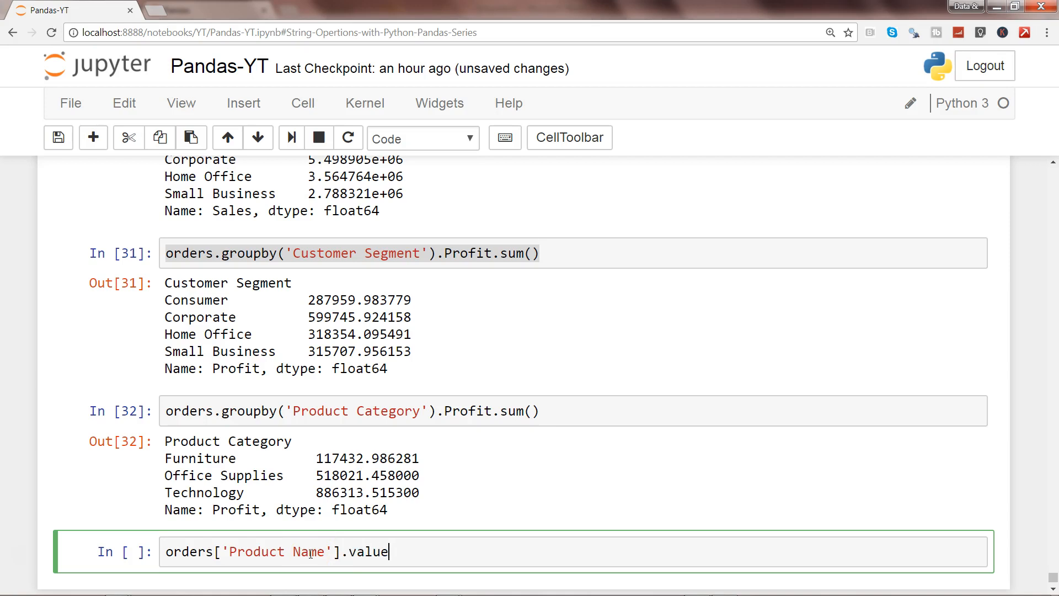
{"action": "type", "text": "_c"}
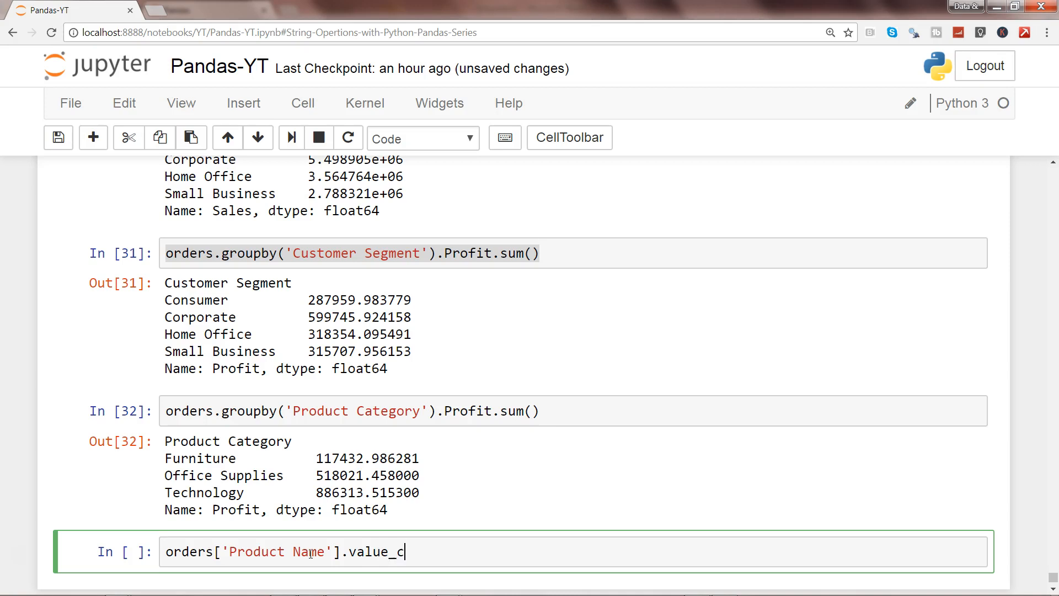
{"action": "type", "text": "ounts()"}
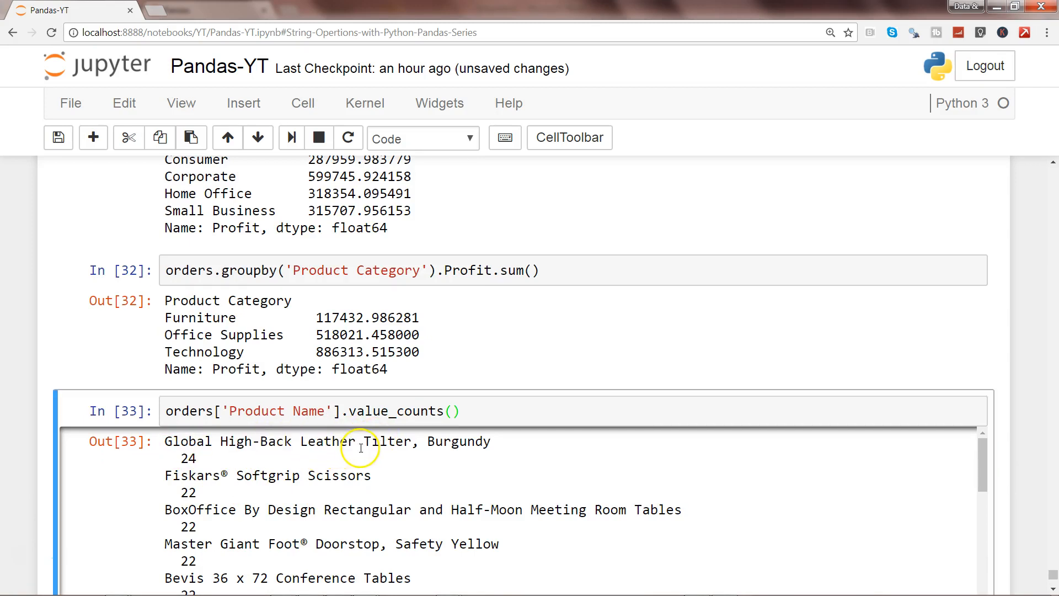
{"action": "double_click", "coordinate": [186, 458]}
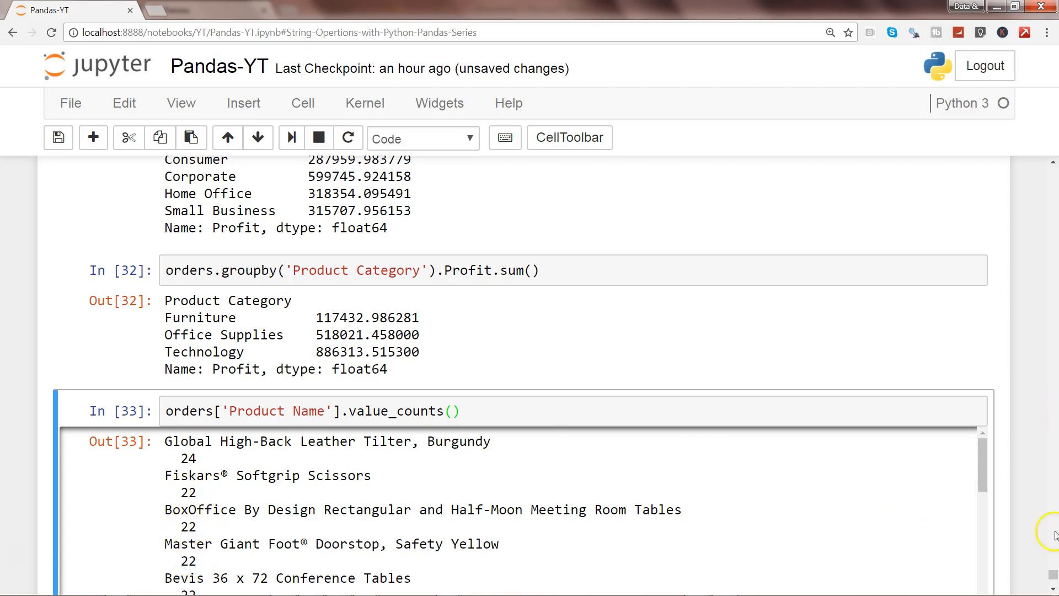
{"action": "scroll", "scroll_direction": "down", "scroll_amount": 3}
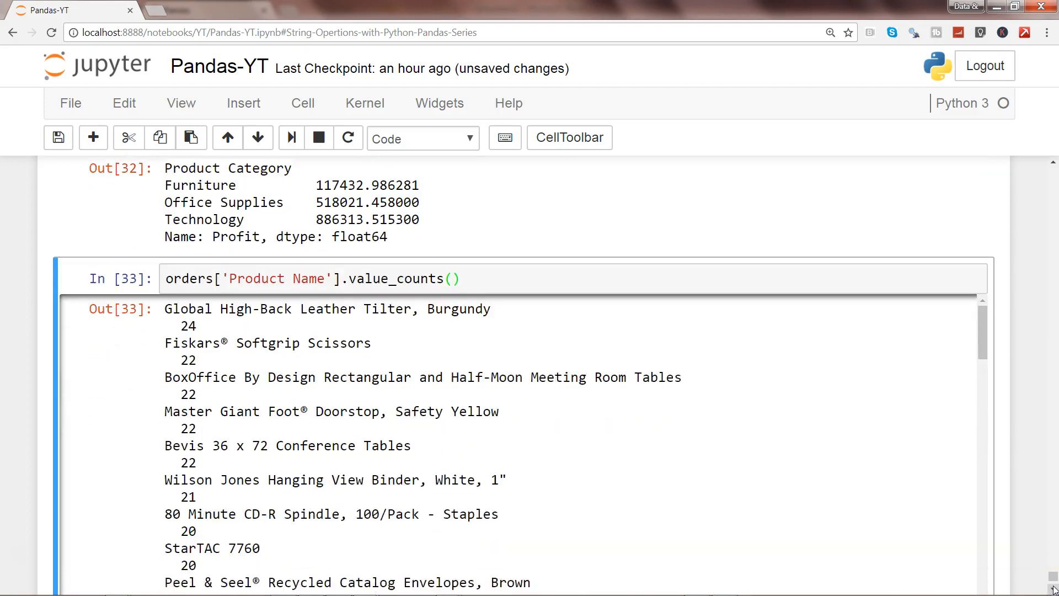
{"action": "scroll", "scroll_direction": "down", "scroll_amount": 3}
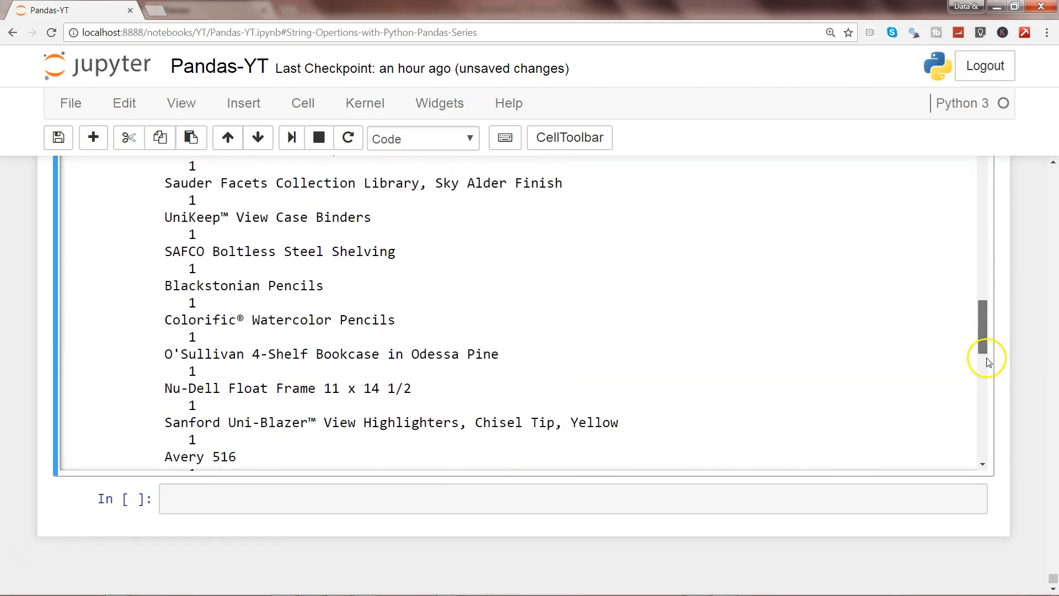
{"action": "scroll", "scroll_direction": "down", "scroll_amount": 3}
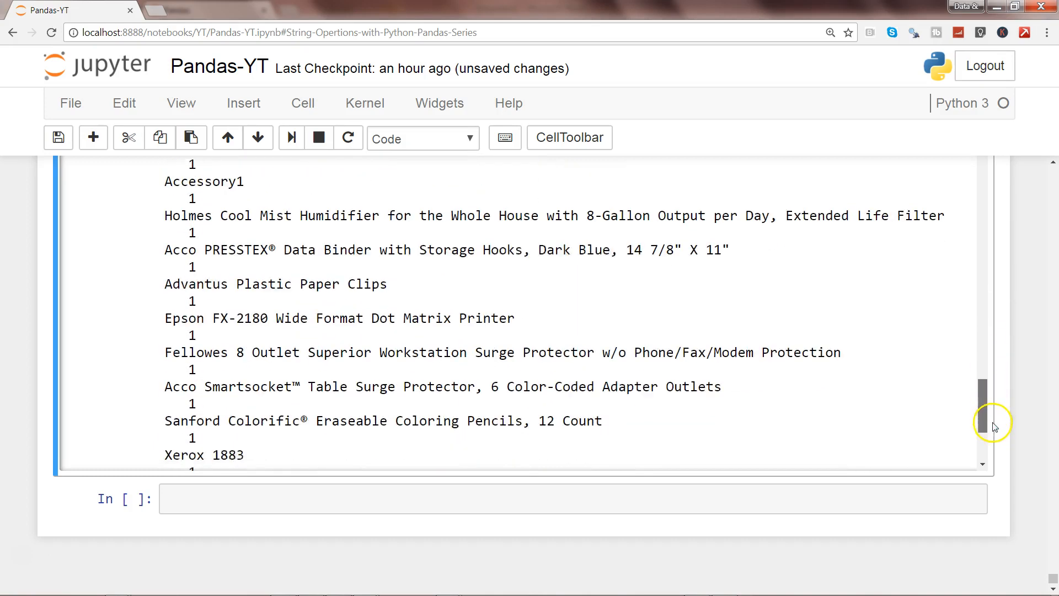
{"action": "scroll", "scroll_direction": "down", "scroll_amount": 3}
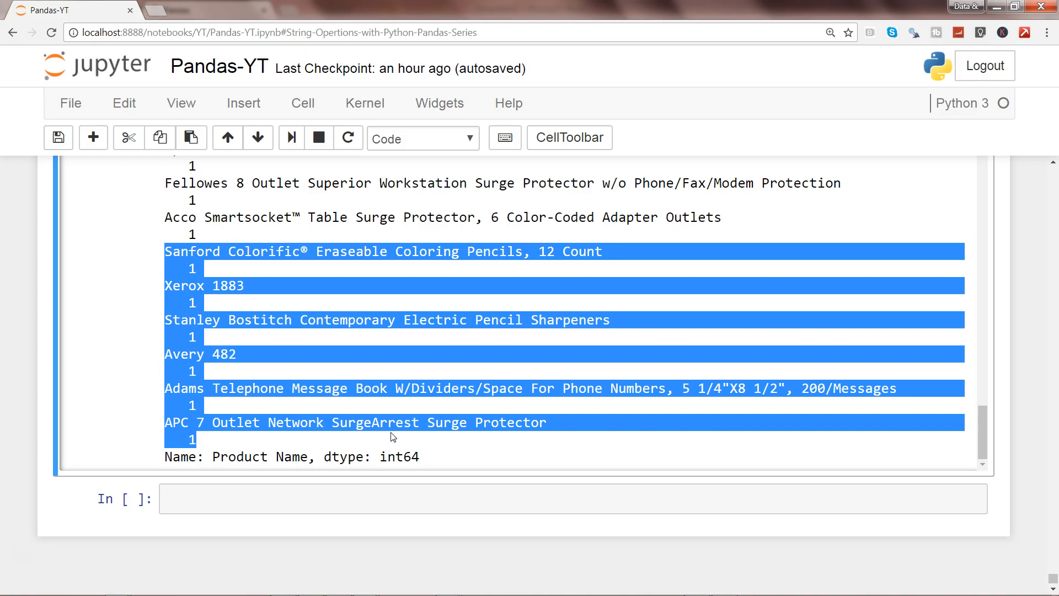
{"action": "left_click", "coordinate": [401, 499]}
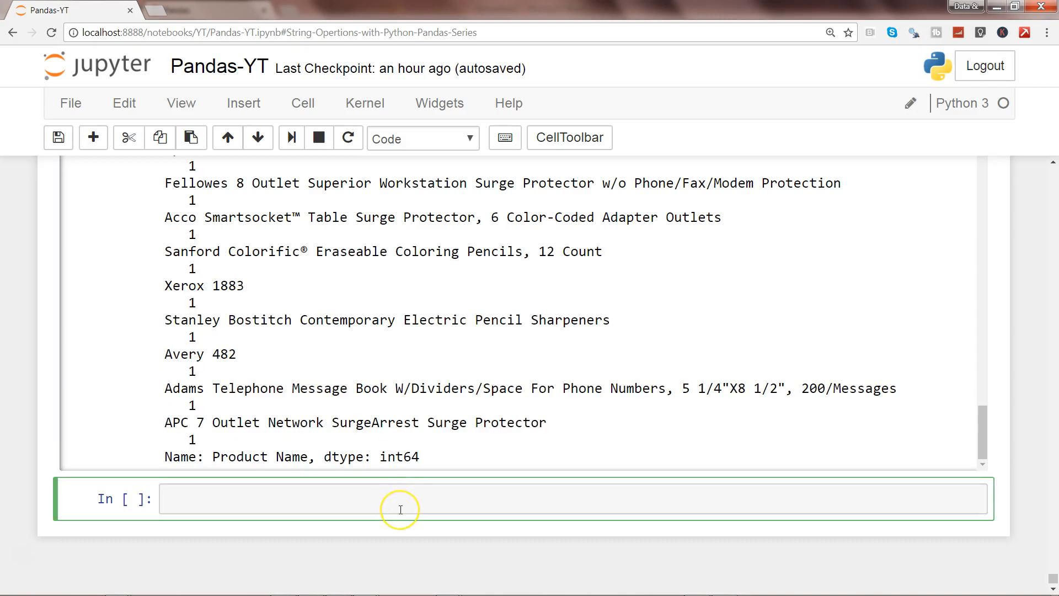
Step: Compute orders['Product Name'].nunique(), removing a stray dot along the way
{"action": "type", "text": "orders."}
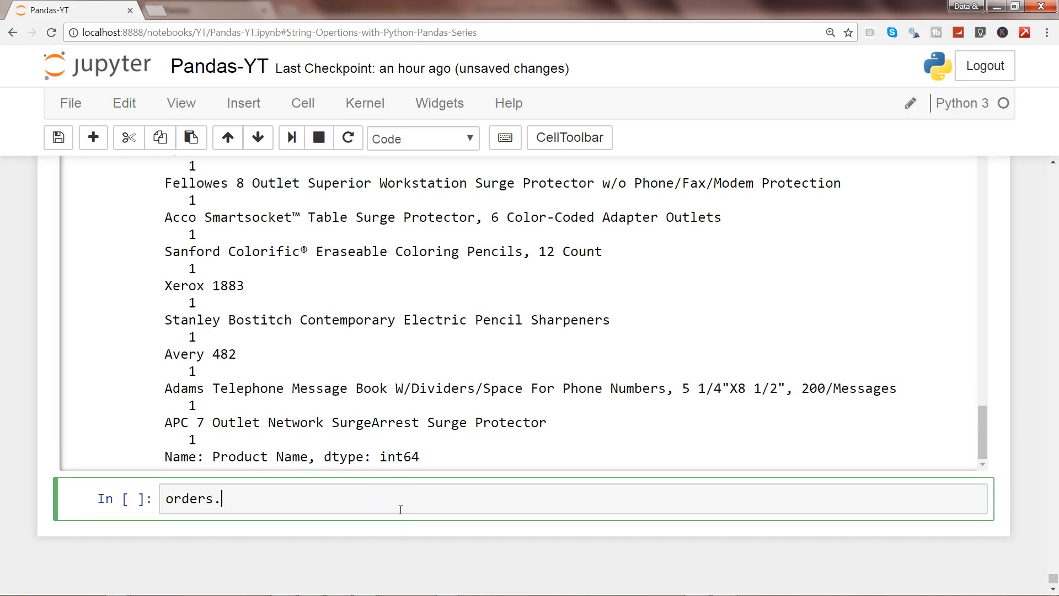
{"action": "key", "text": "Backspace"}
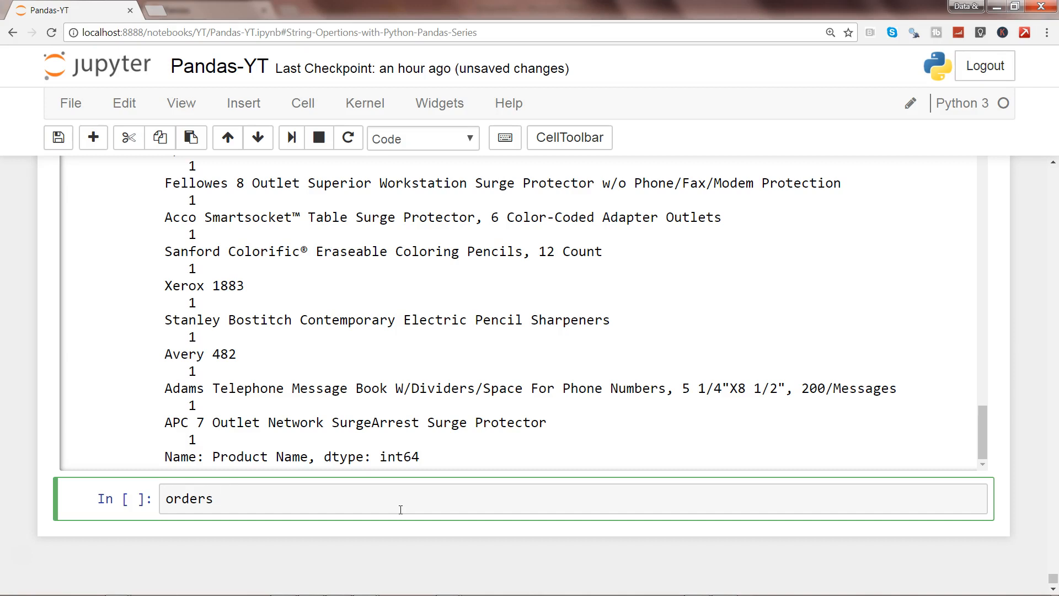
{"action": "type", "text": "['Prod']"}
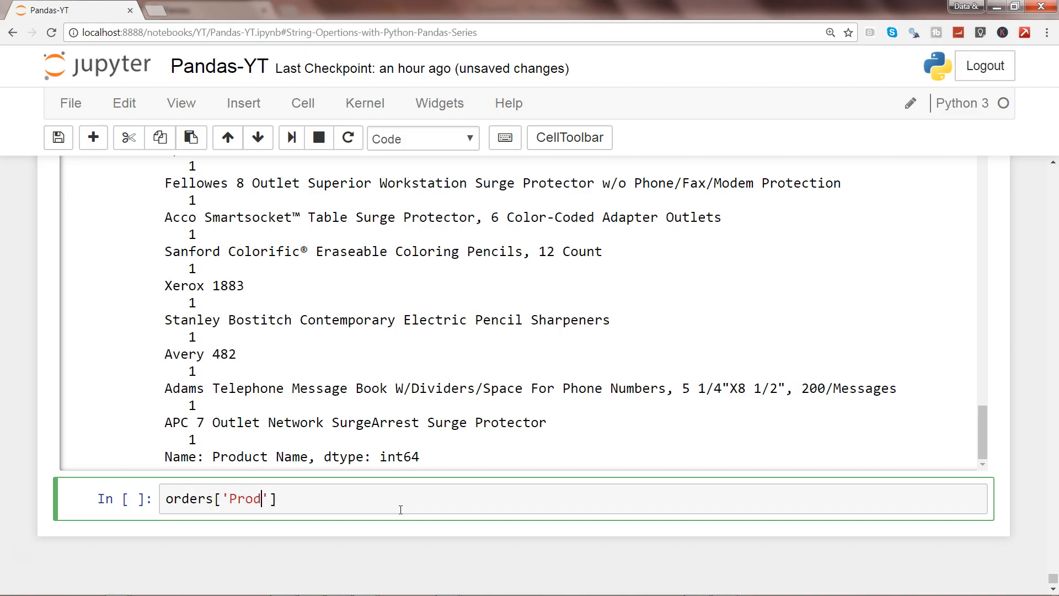
{"action": "type", "text": "uct Name"}
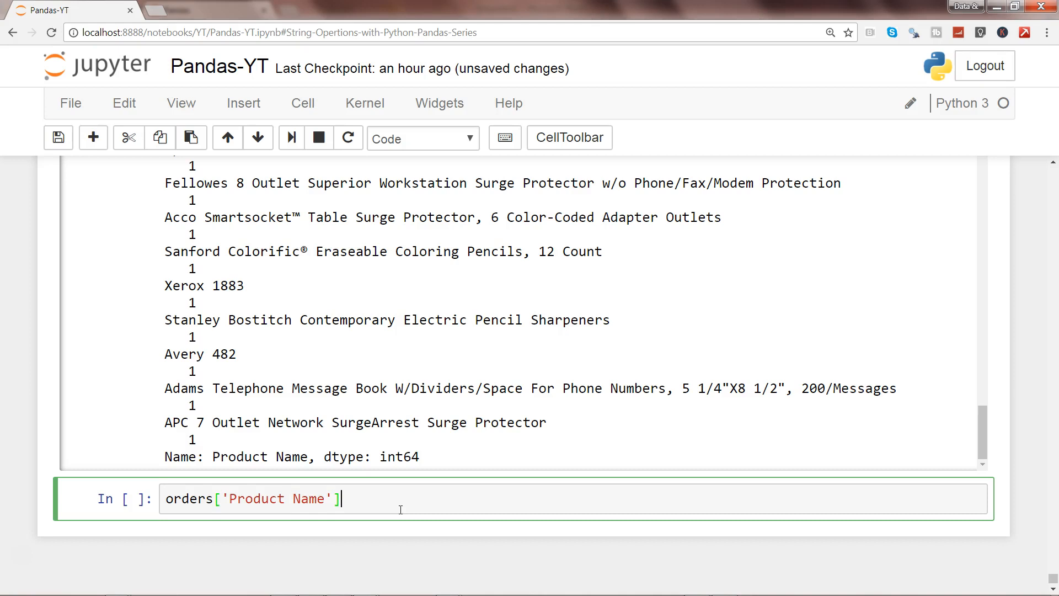
{"action": "type", "text": ".nu"}
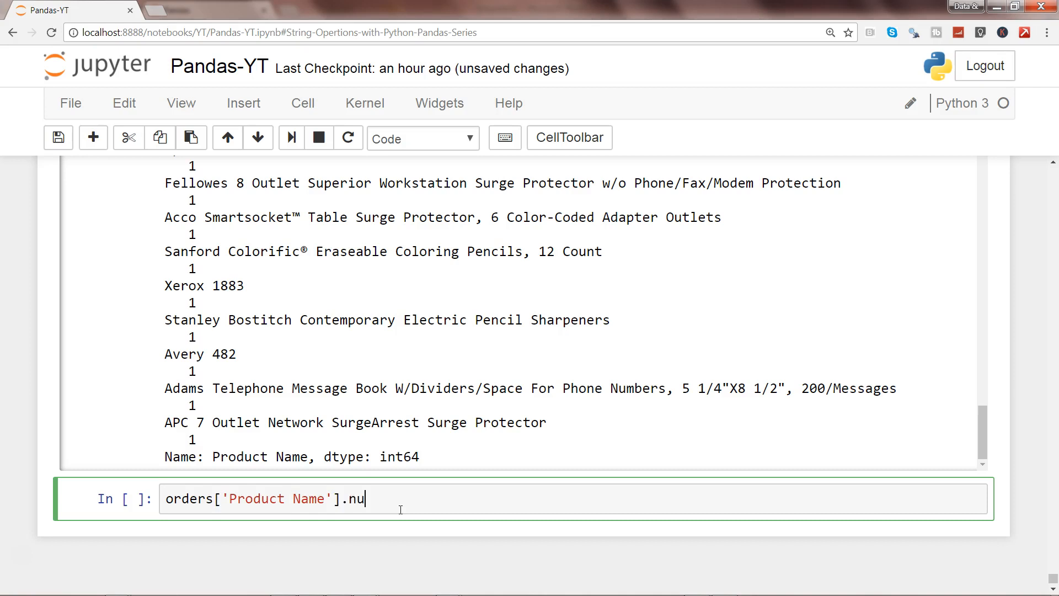
{"action": "type", "text": "nique()"}
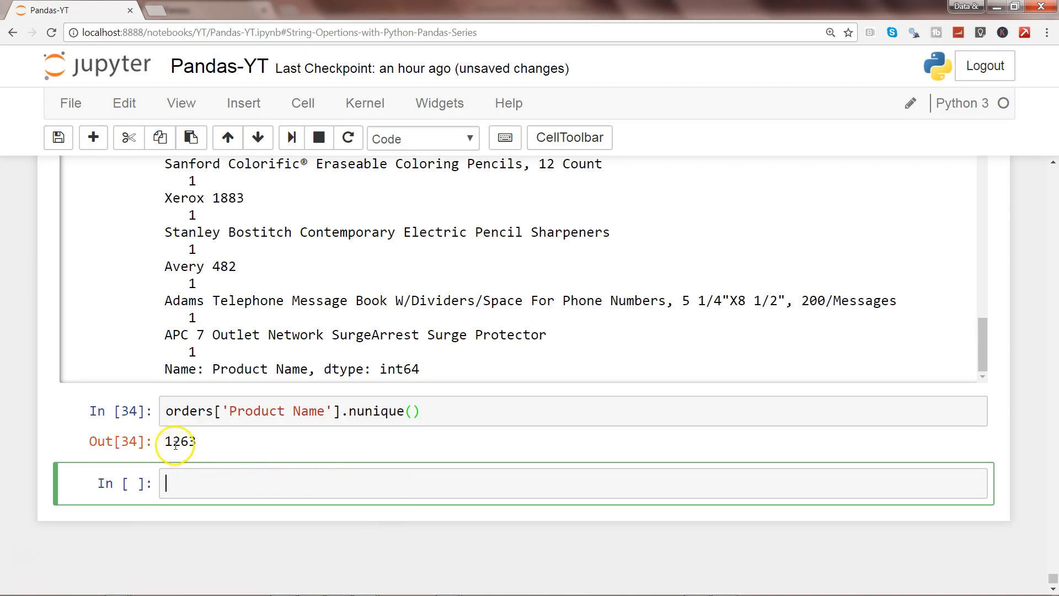
Step: Highlight the 1263 result and start typing orders in the empty cell
{"action": "double_click", "coordinate": [179, 442]}
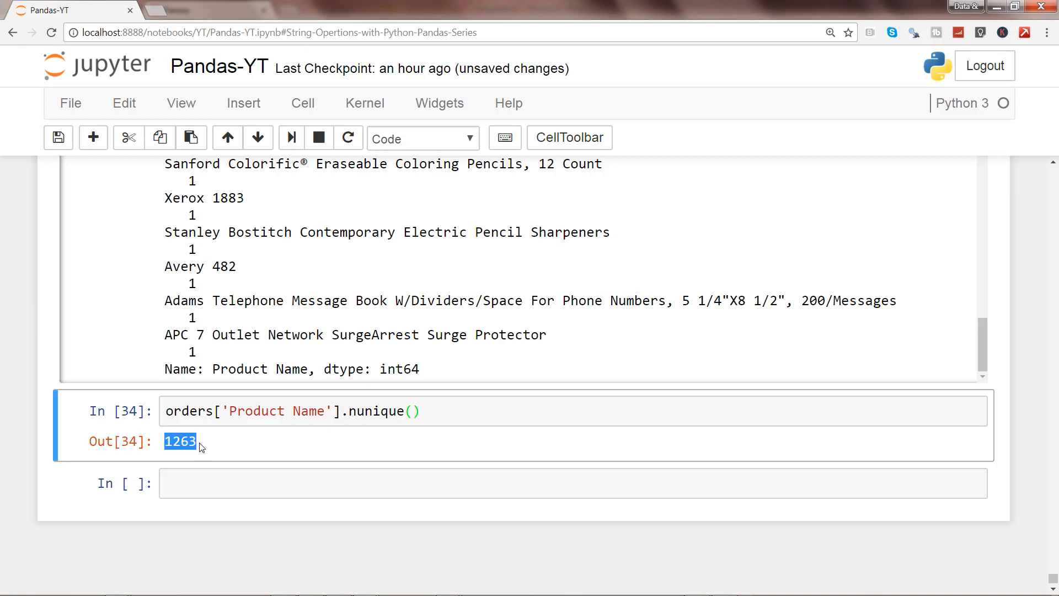
{"action": "left_click", "coordinate": [193, 410]}
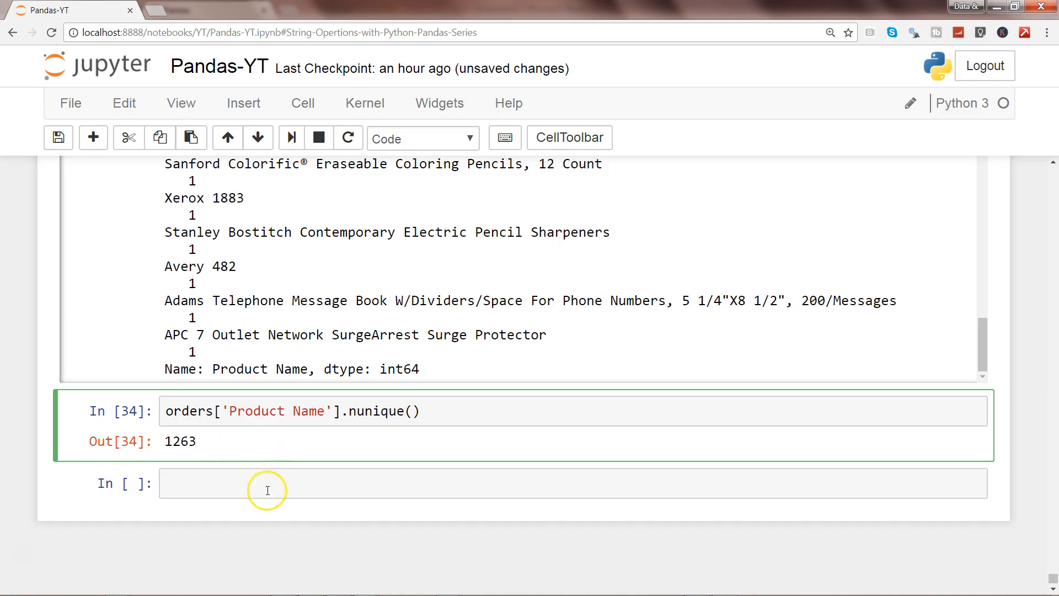
{"action": "type", "text": "orders.groupby"}
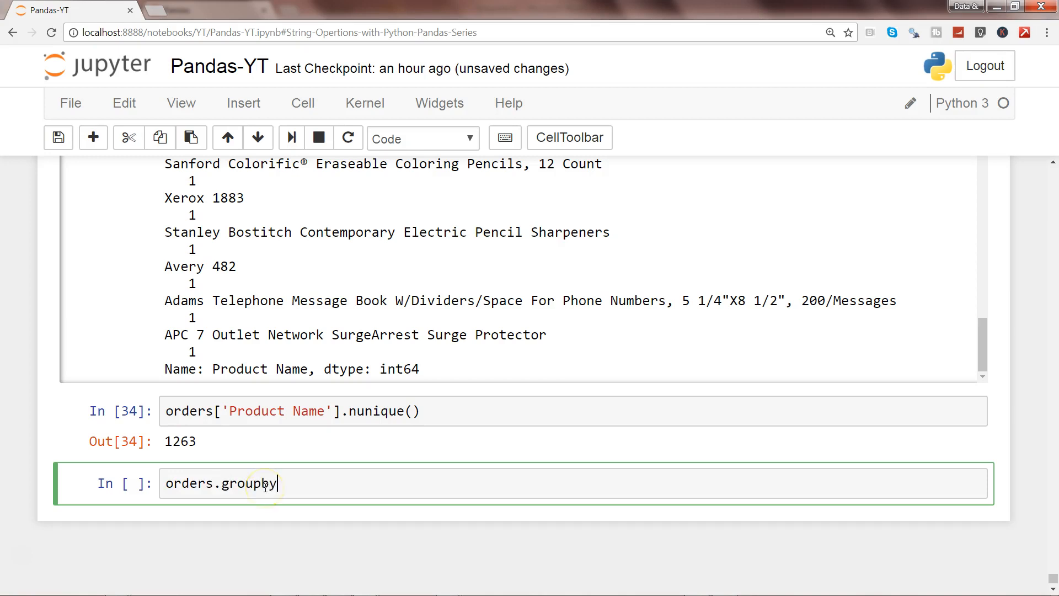
Step: Write orders.groupby('Product Name').Profit.sum().nlargest(5) and highlight that code line
{"action": "type", "text": "('')"}
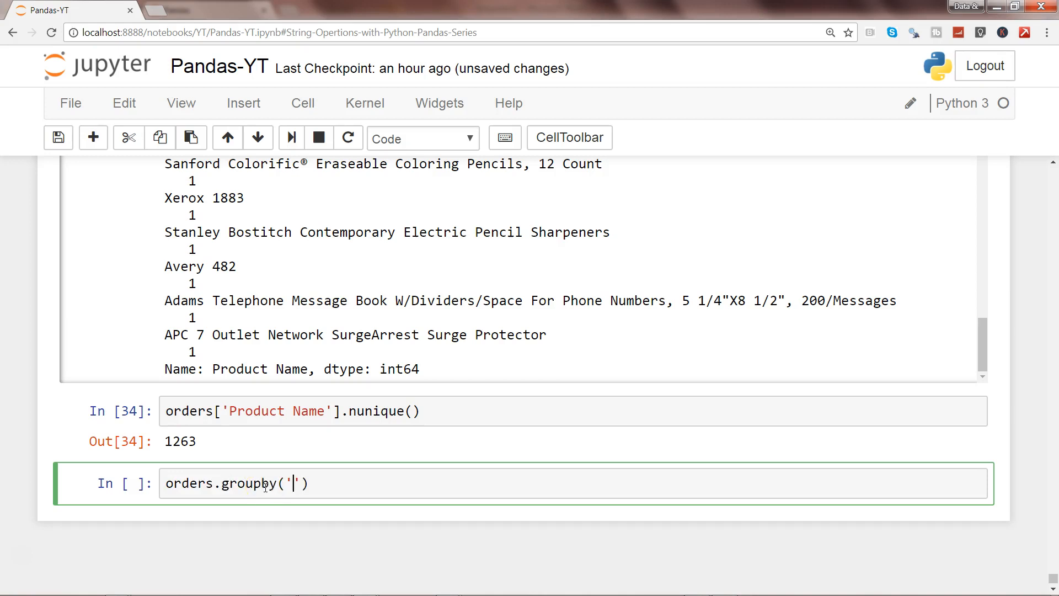
{"action": "type", "text": "Product Name"}
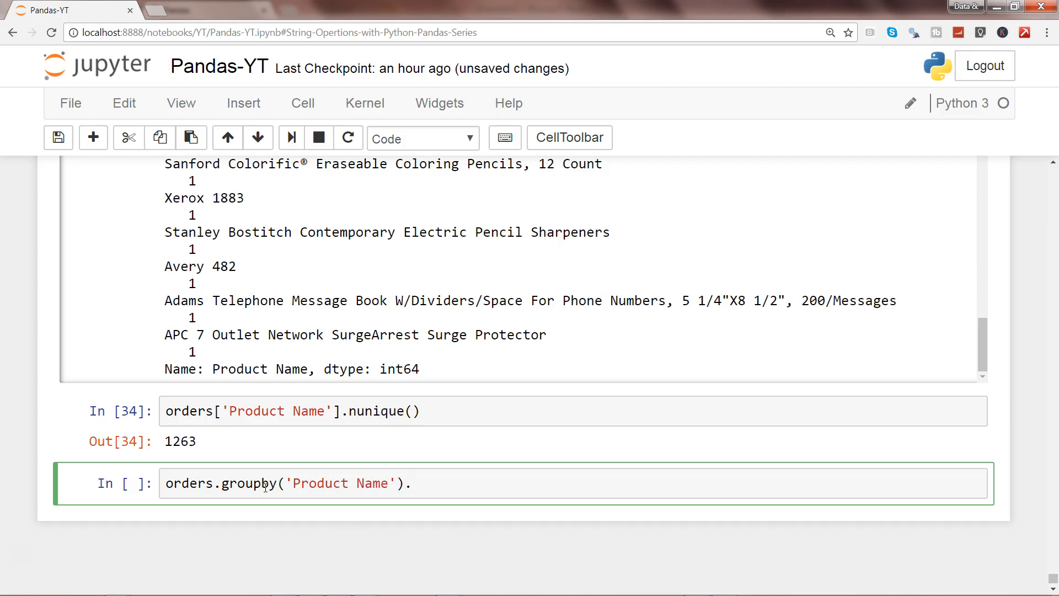
{"action": "type", "text": "Profit"}
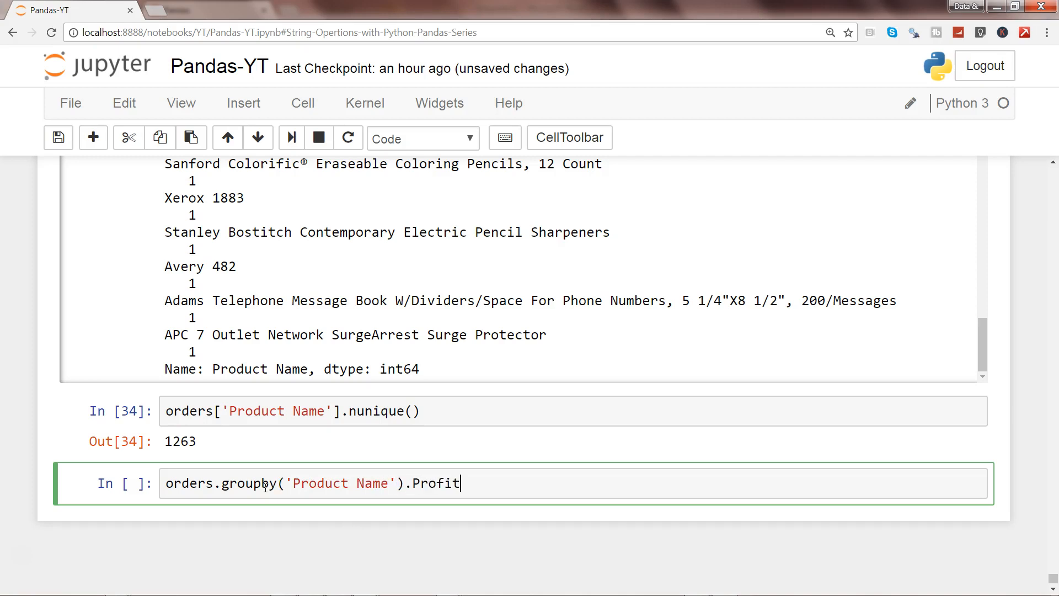
{"action": "type", "text": ".sum"}
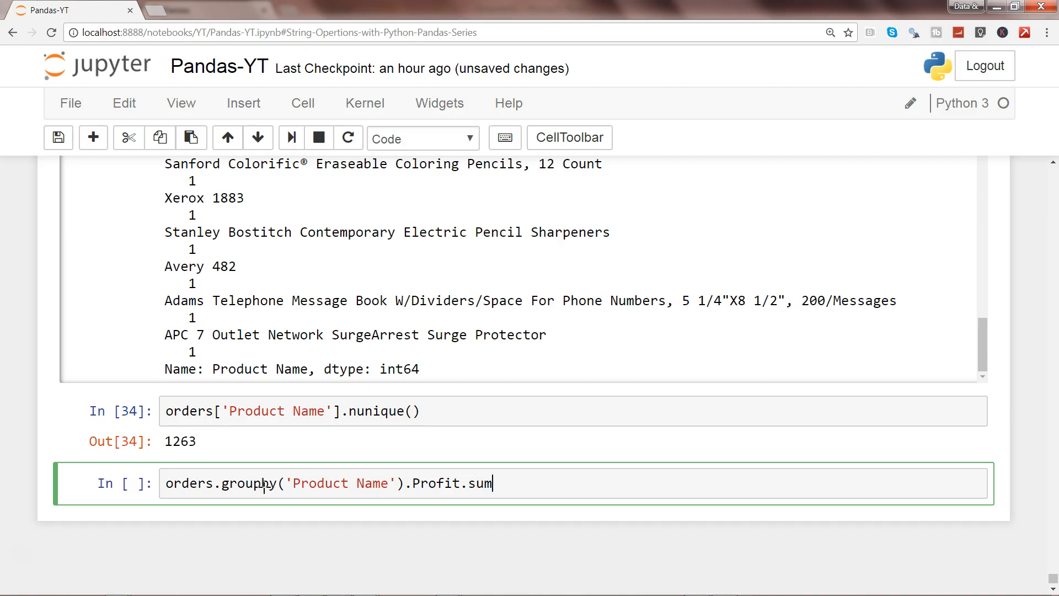
{"action": "type", "text": "()."}
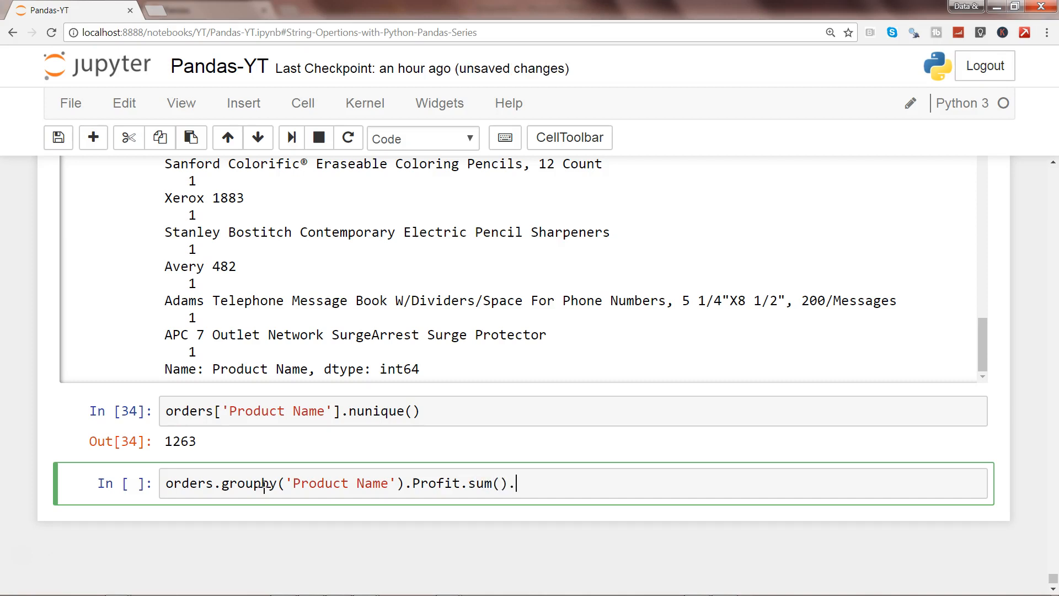
{"action": "type", "text": "nlar"}
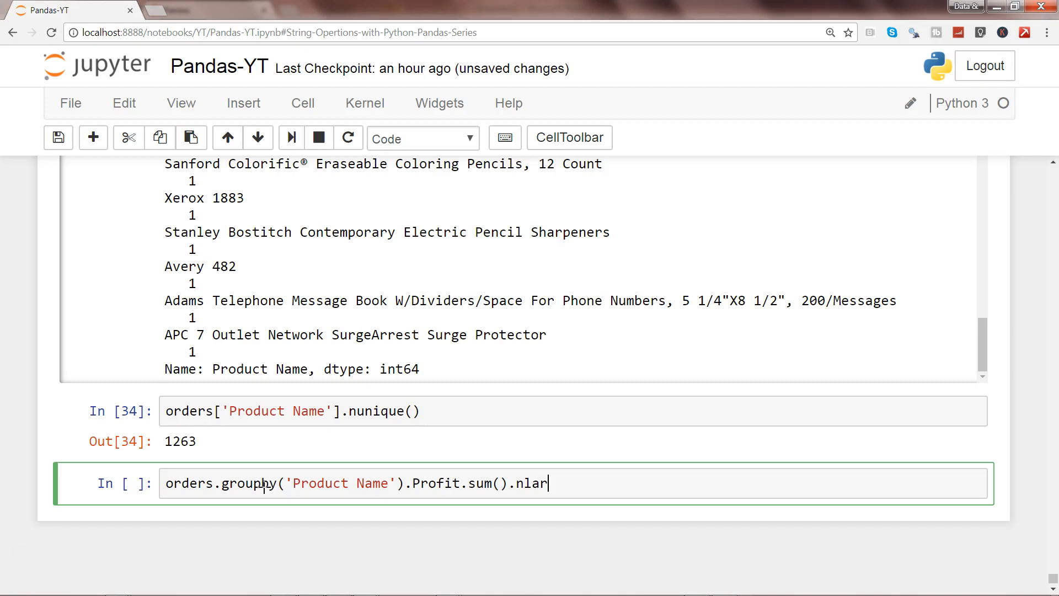
{"action": "type", "text": "get"}
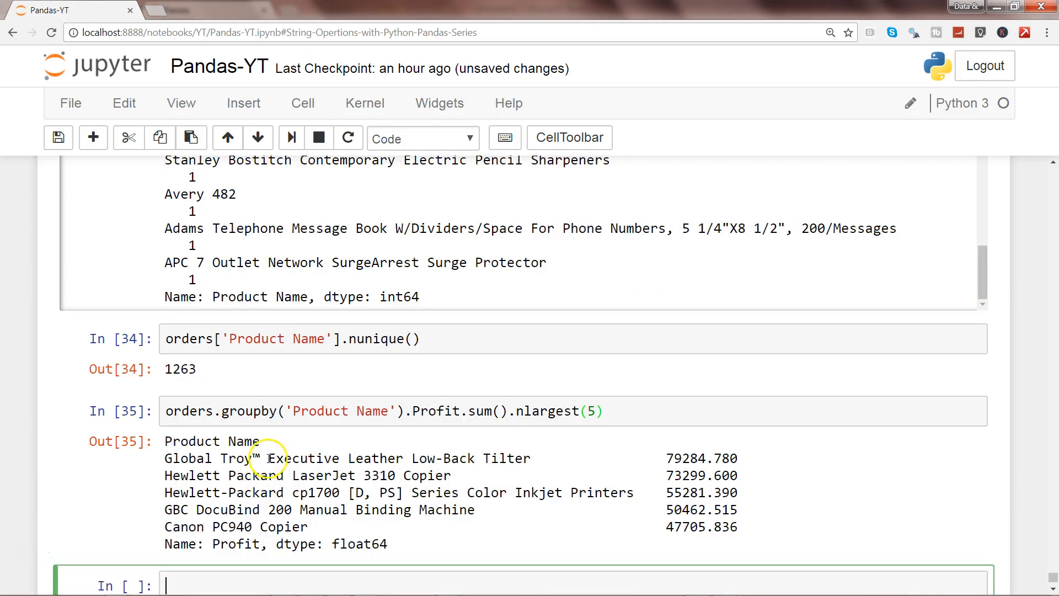
{"action": "left_click_drag", "start_coordinate": [267, 457], "coordinate": [327, 526]}
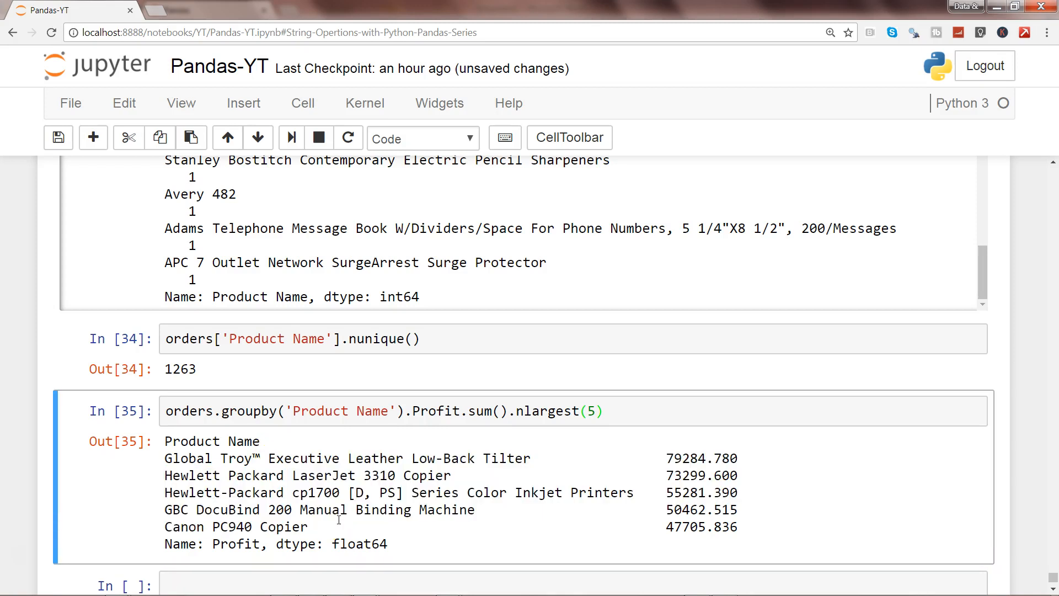
{"action": "mouse_move", "coordinate": [605, 423]}
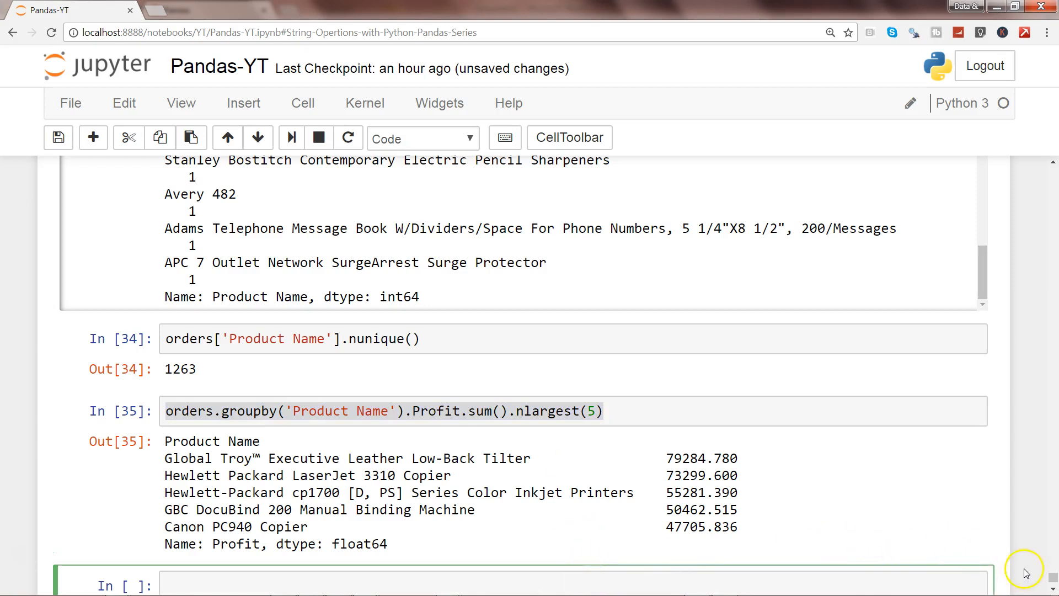
Step: Scroll down and highlight the Product Name heading in the bottom-five profit output
{"action": "scroll", "scroll_direction": "down", "scroll_amount": 3}
{"action": "type", "text": "orders.groupby('Product Name').Profit.sum().nsmallest(5)"}
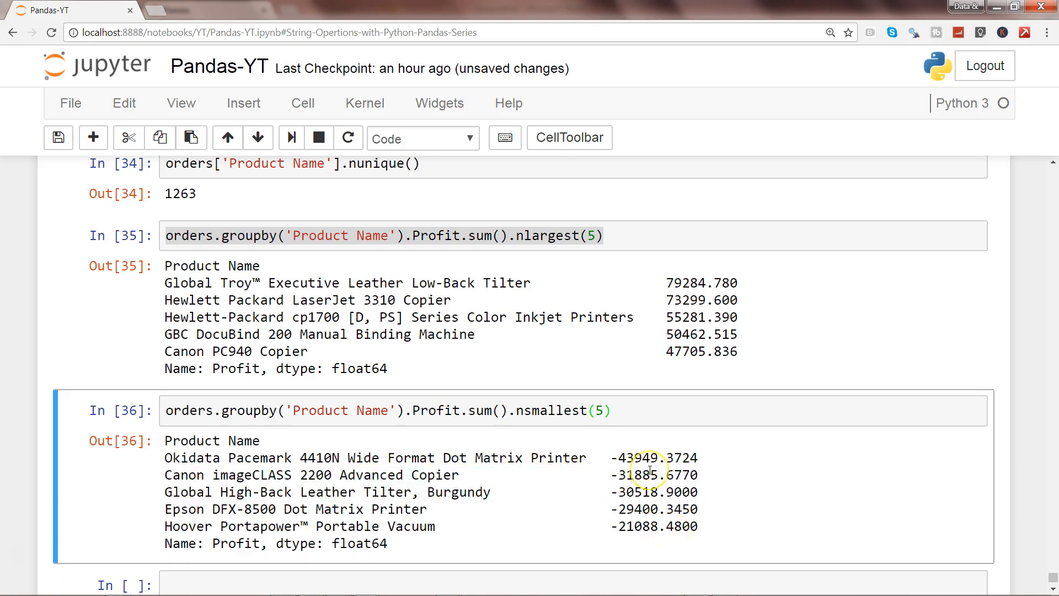
{"action": "double_click", "coordinate": [211, 440]}
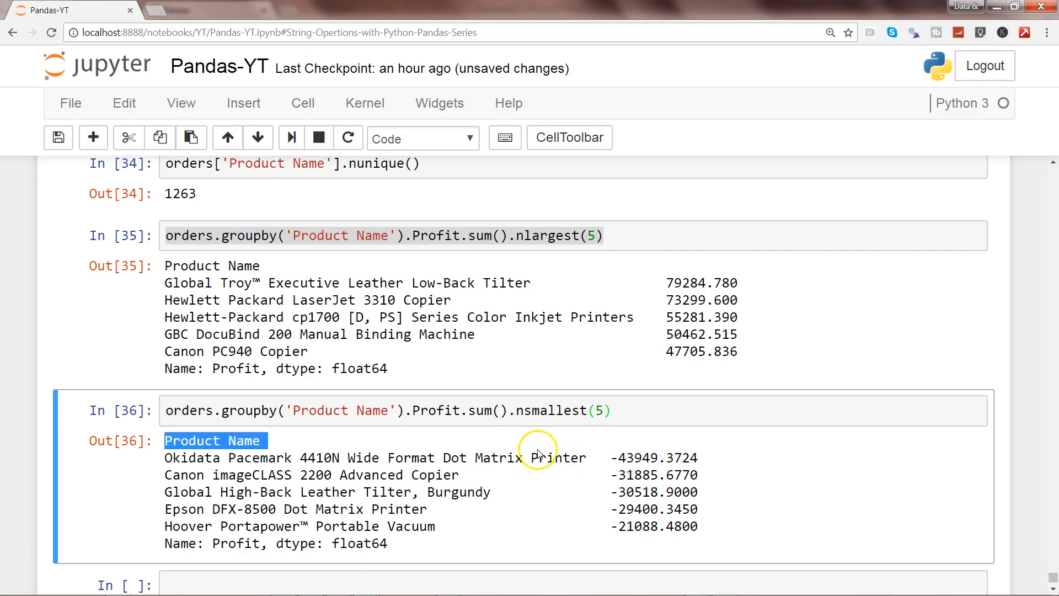